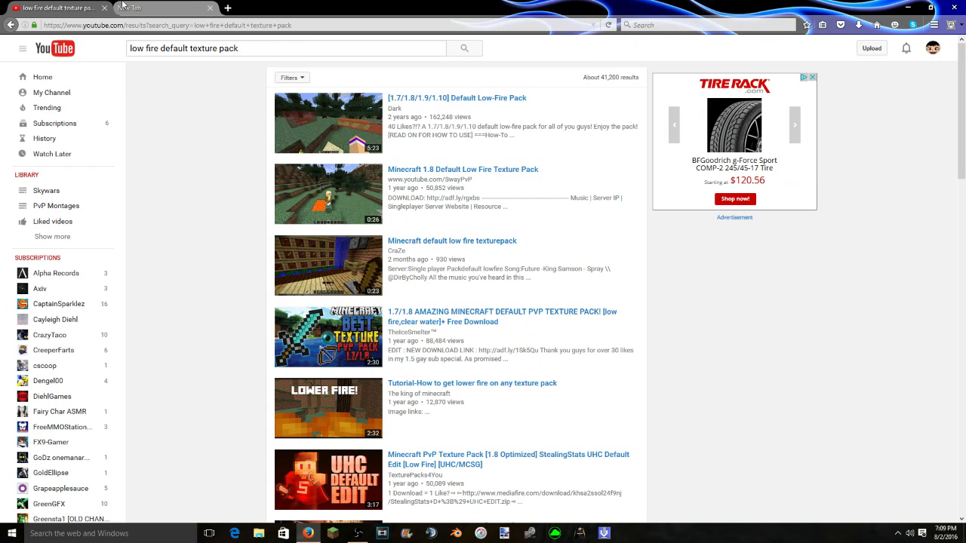
- Open the Default Low-Fire Pack video from the first result and browse its page
click(230, 9)
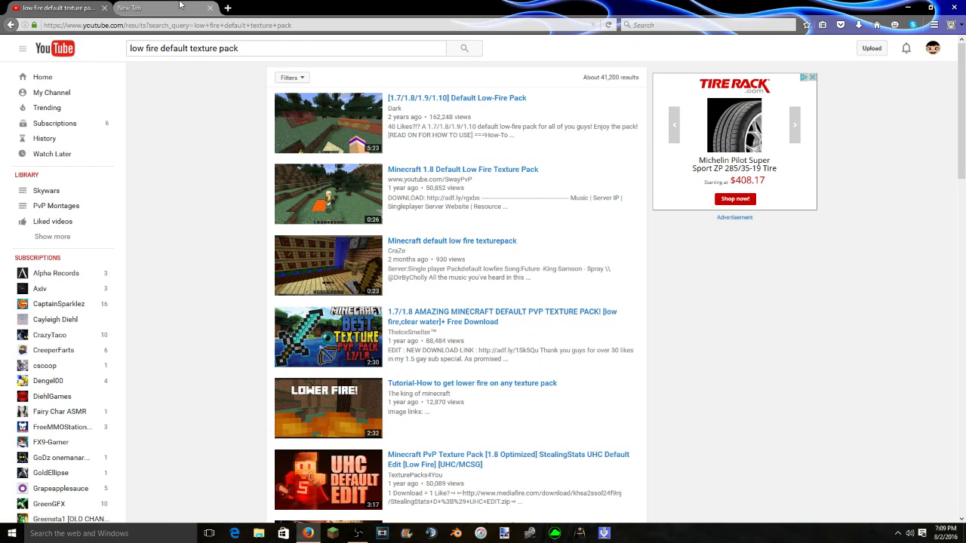
mouse_move(366, 73)
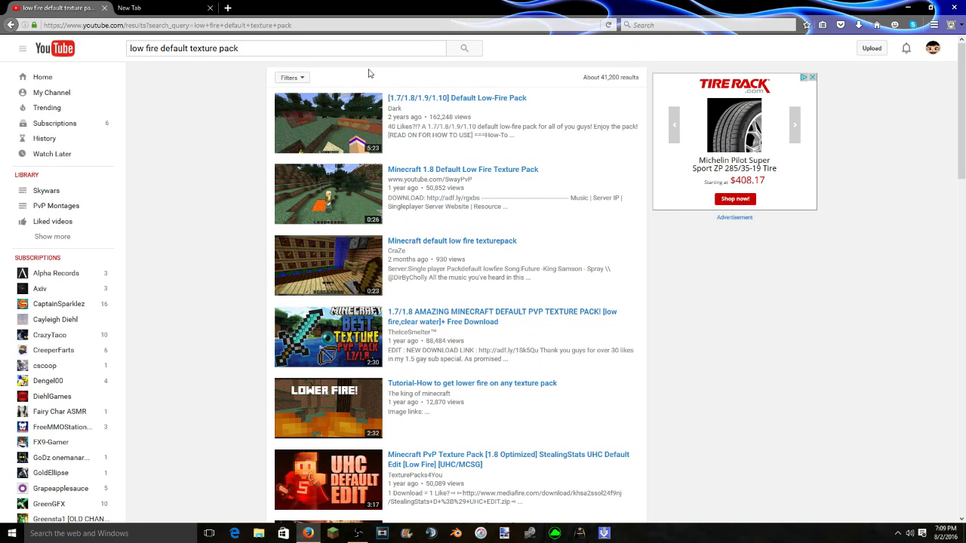
mouse_move(492, 160)
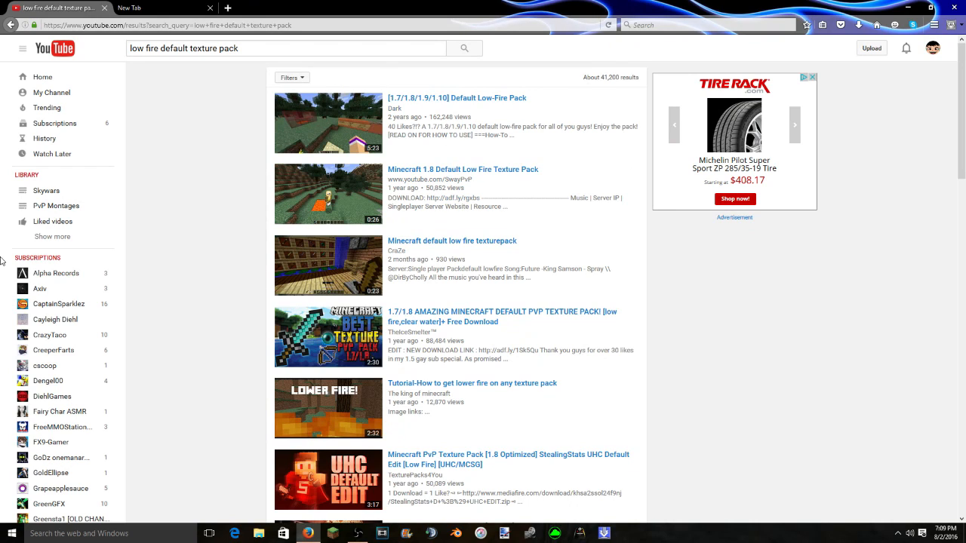
mouse_move(786, 229)
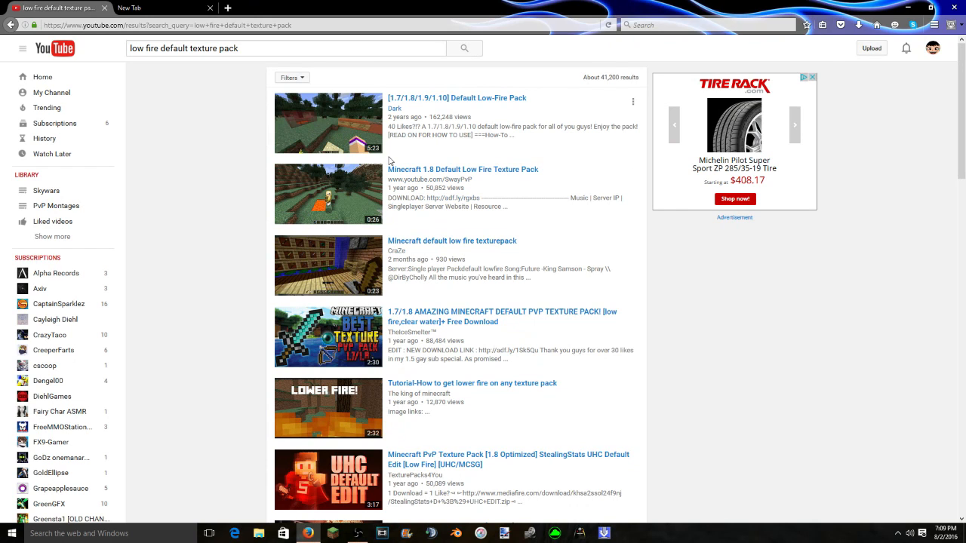
click(455, 97)
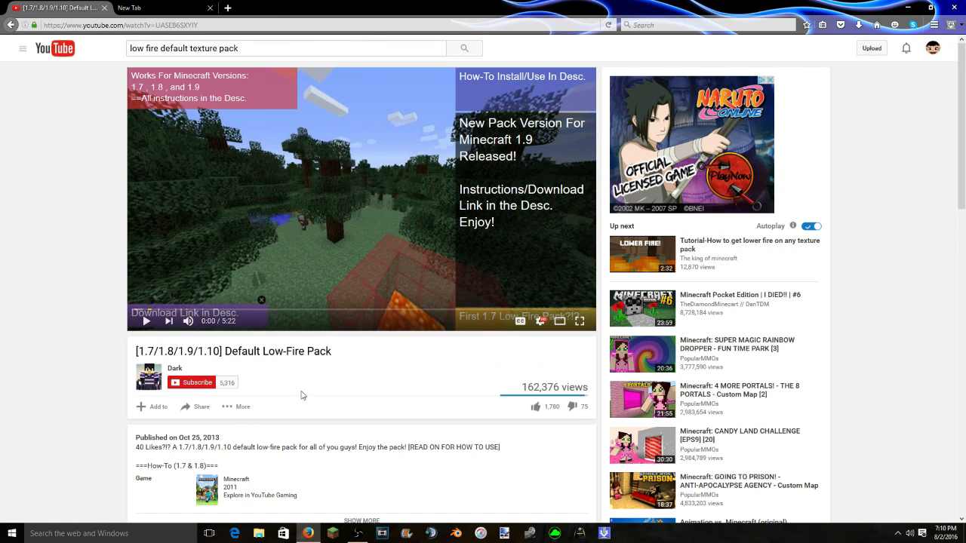
scroll(down, 3)
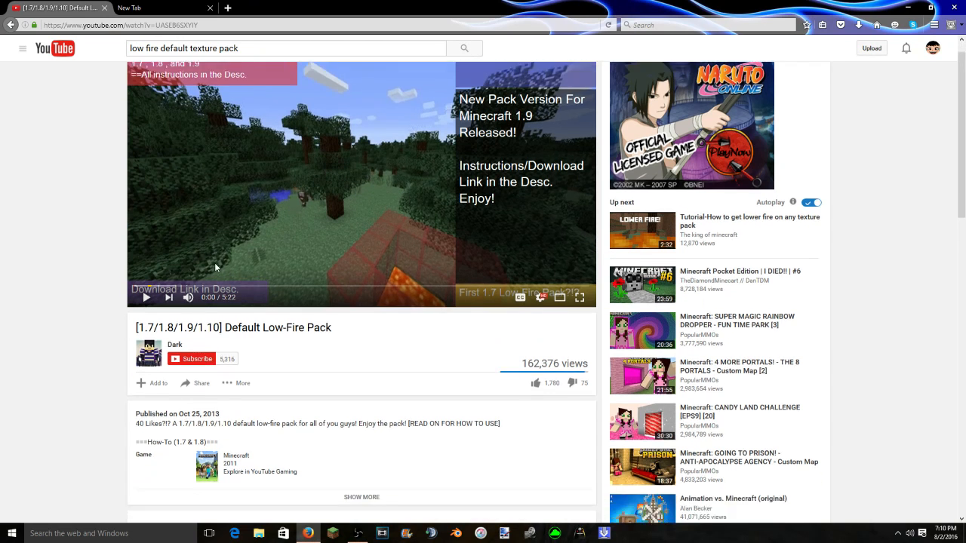
scroll(down, 3)
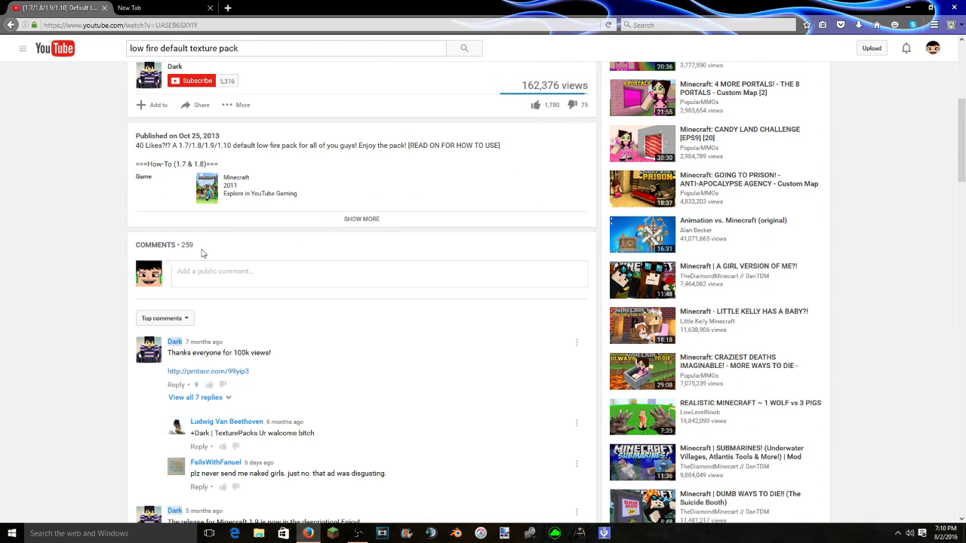
scroll(down, 3)
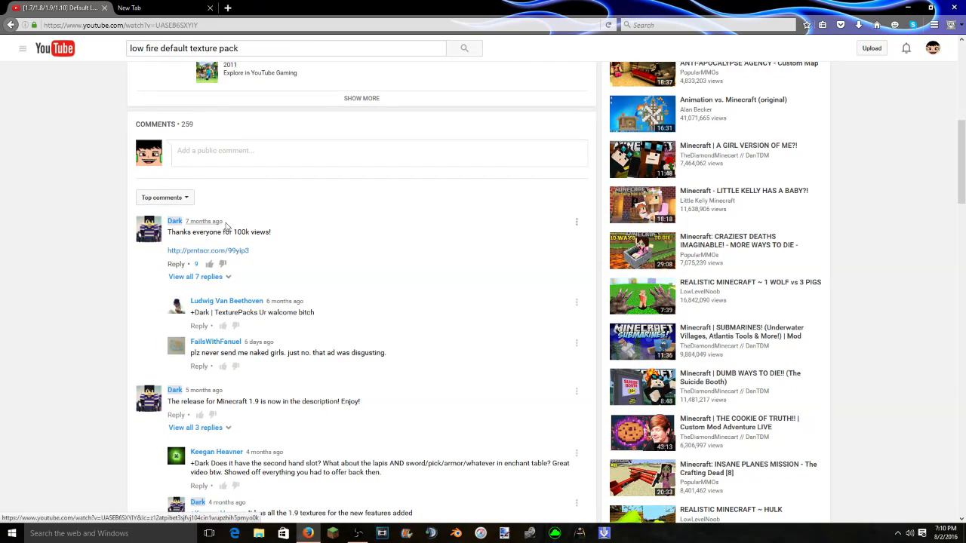
scroll(up, 3)
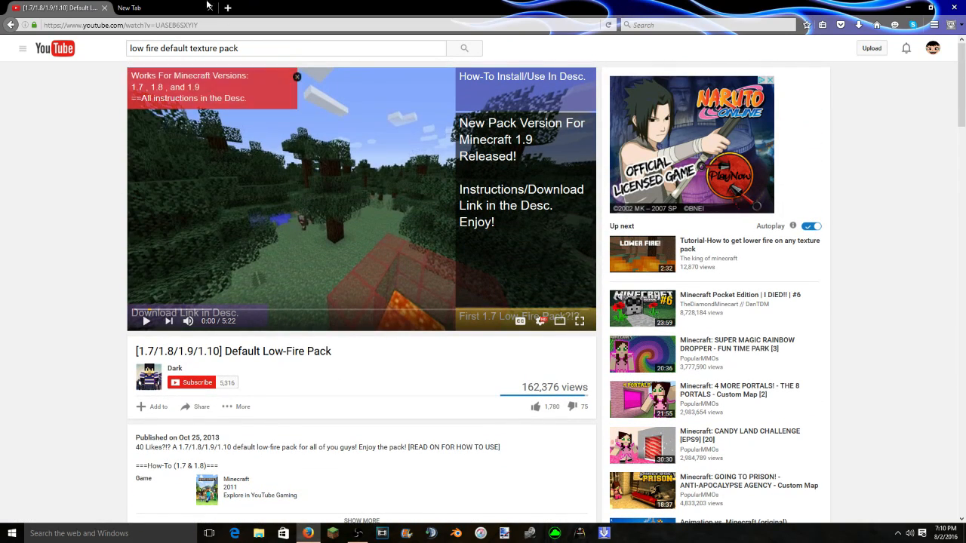
mouse_move(151, 8)
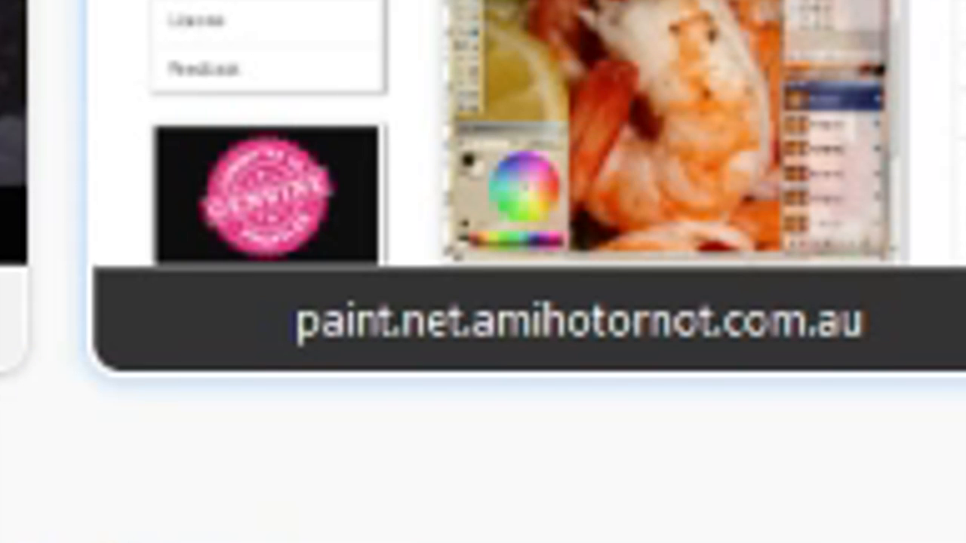
- Expand the video description to reveal the install instructions and download links
click(143, 8)
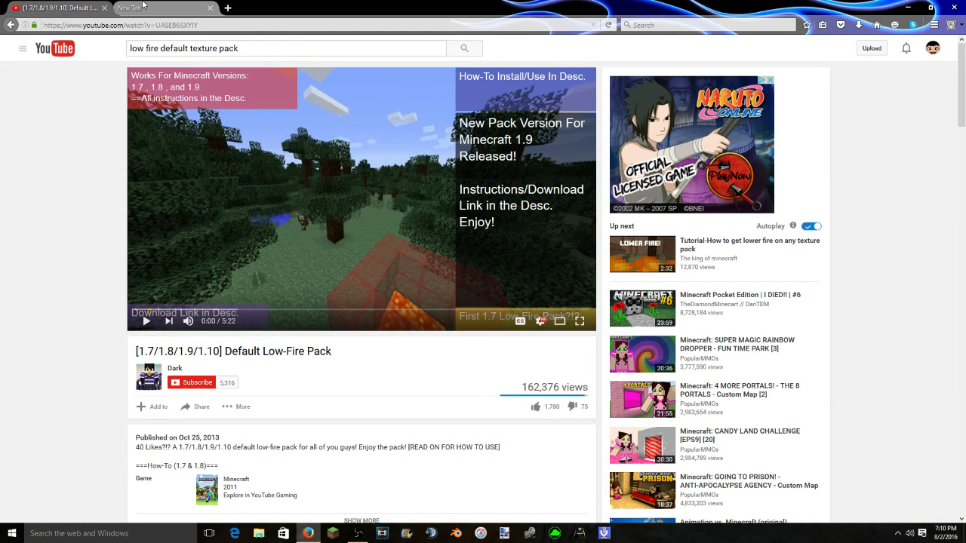
mouse_move(139, 5)
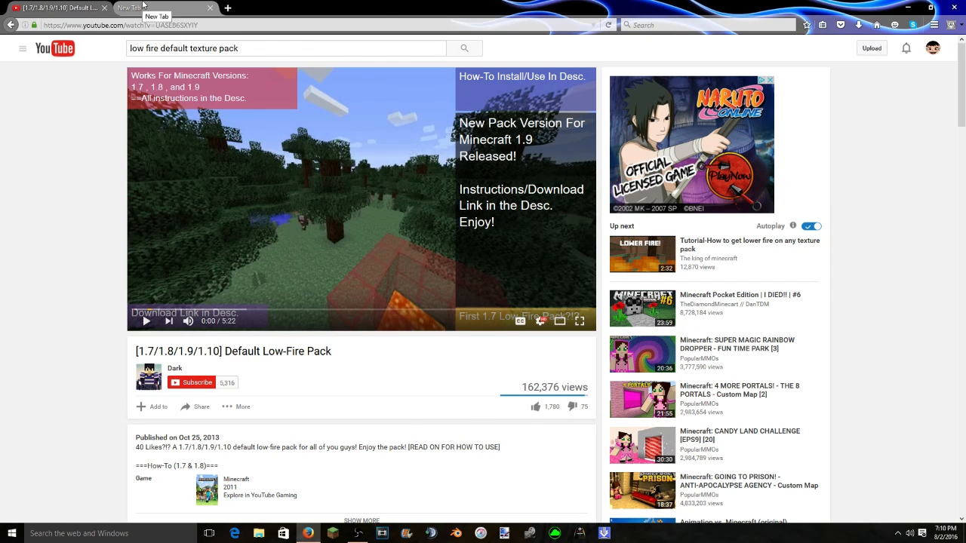
click(143, 9)
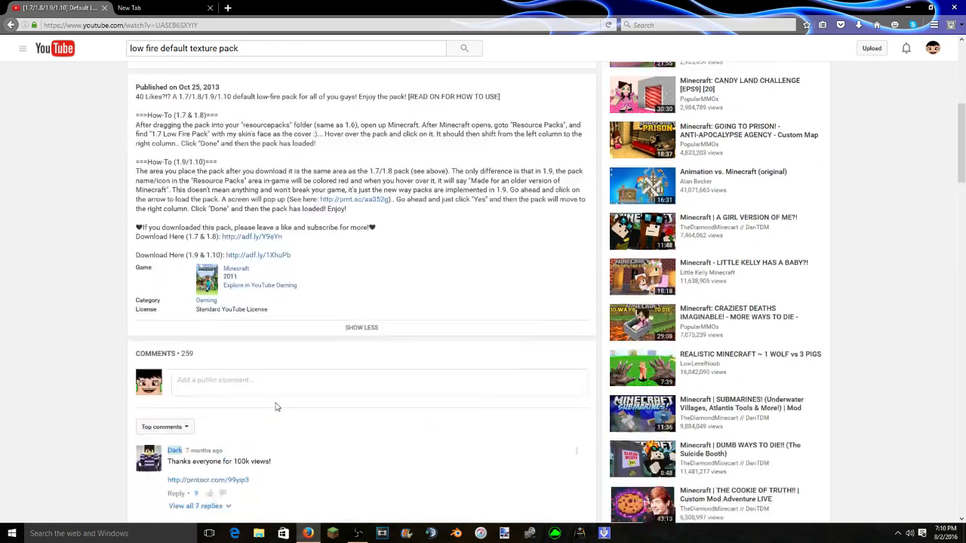
scroll(down, 3)
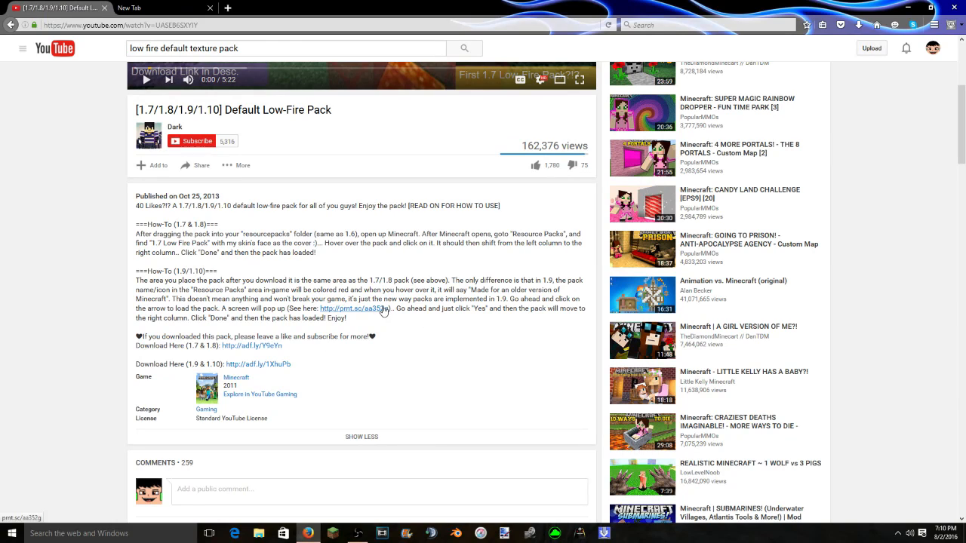
mouse_move(256, 377)
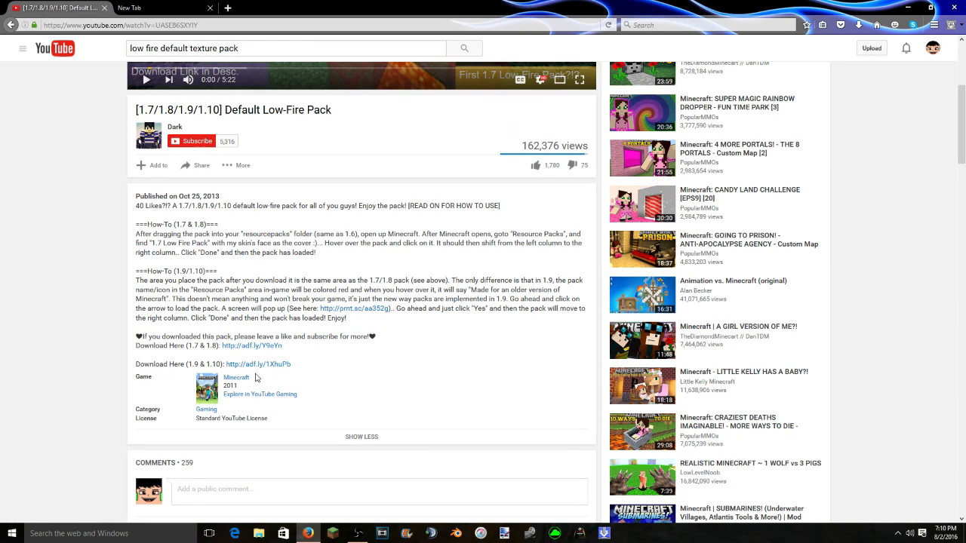
mouse_move(252, 353)
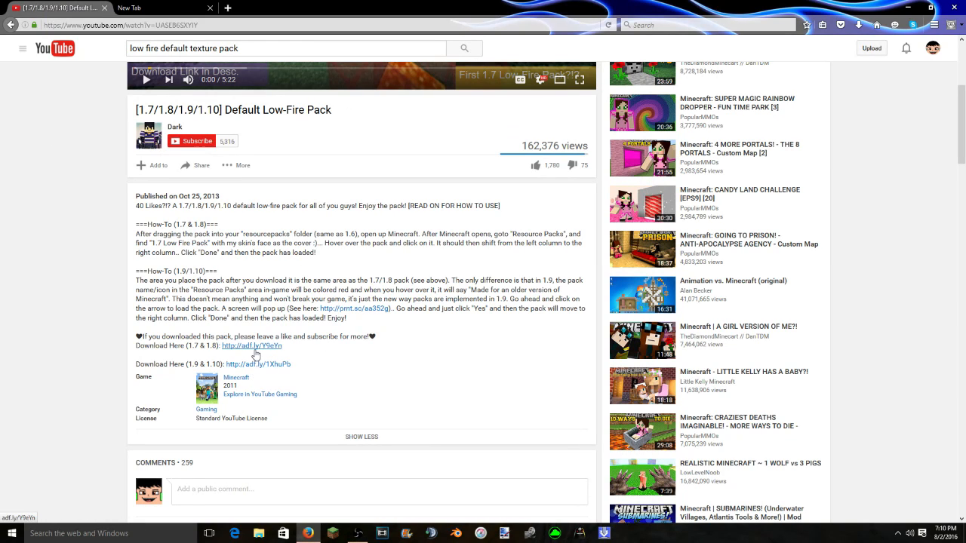
- Follow the 1.7 & 1.8 download link and skip the adf.ly ad
click(252, 344)
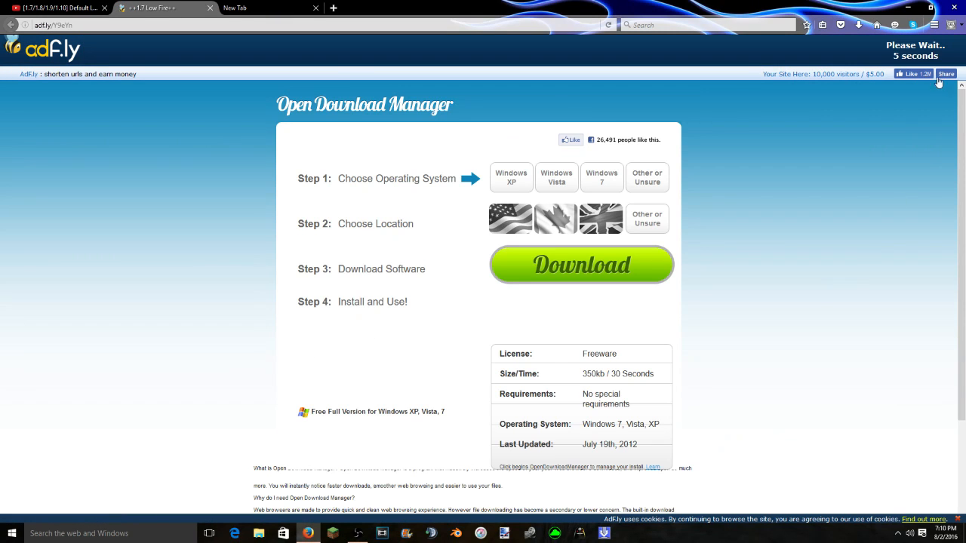
mouse_move(828, 84)
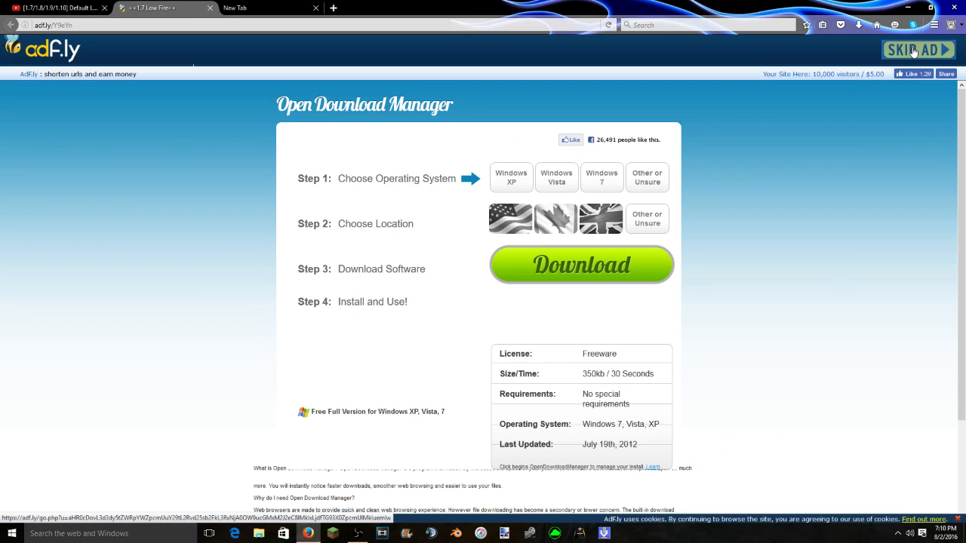
click(918, 48)
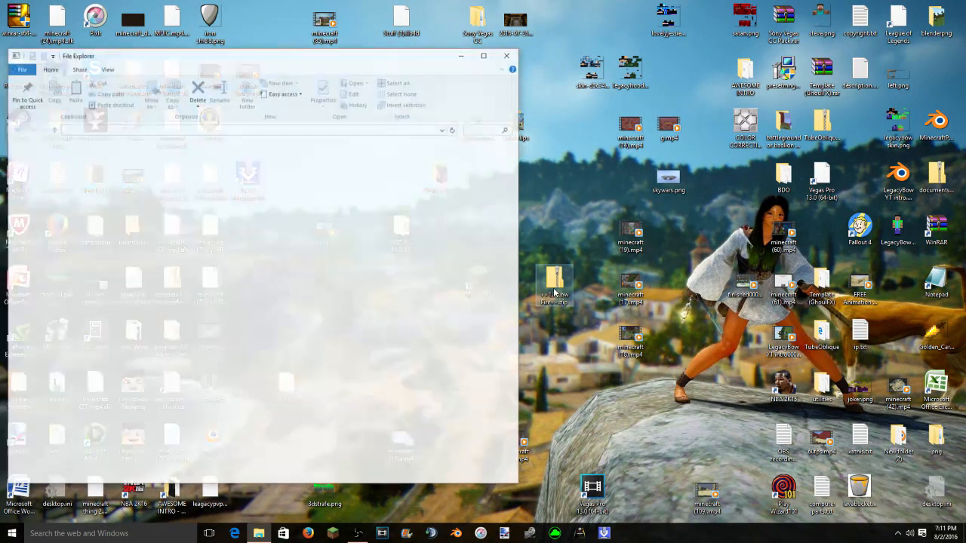
- Look inside the downloaded Low-Fire pack archive, then close it
double_click(555, 284)
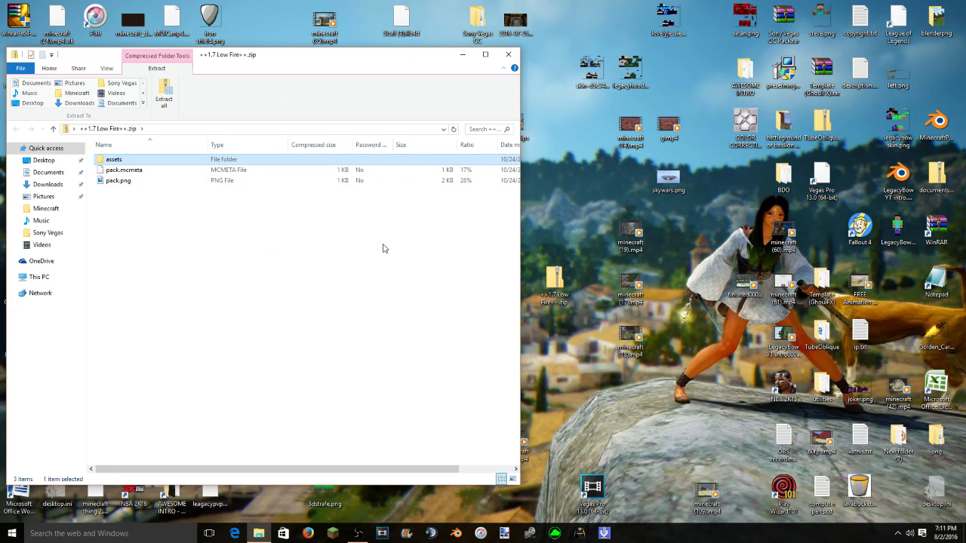
mouse_move(427, 217)
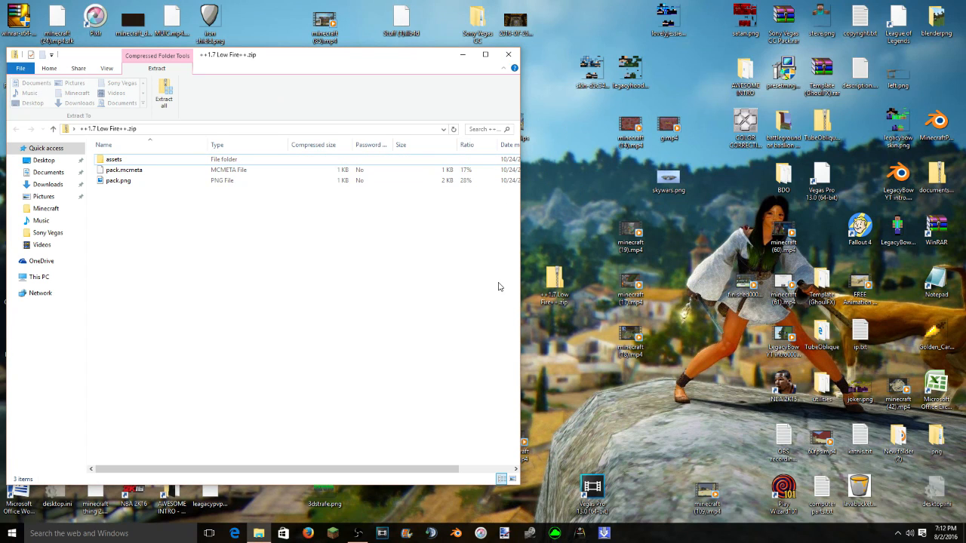
mouse_move(317, 211)
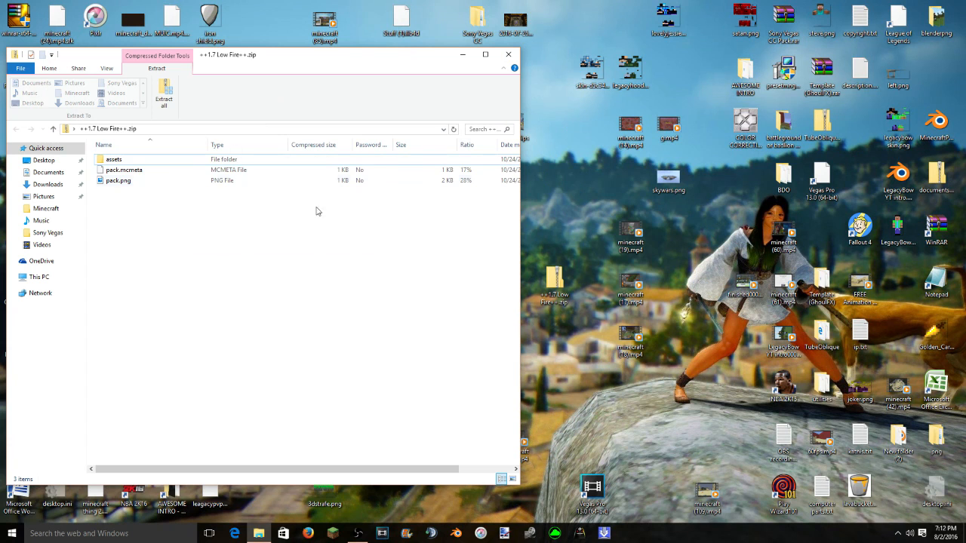
mouse_move(507, 54)
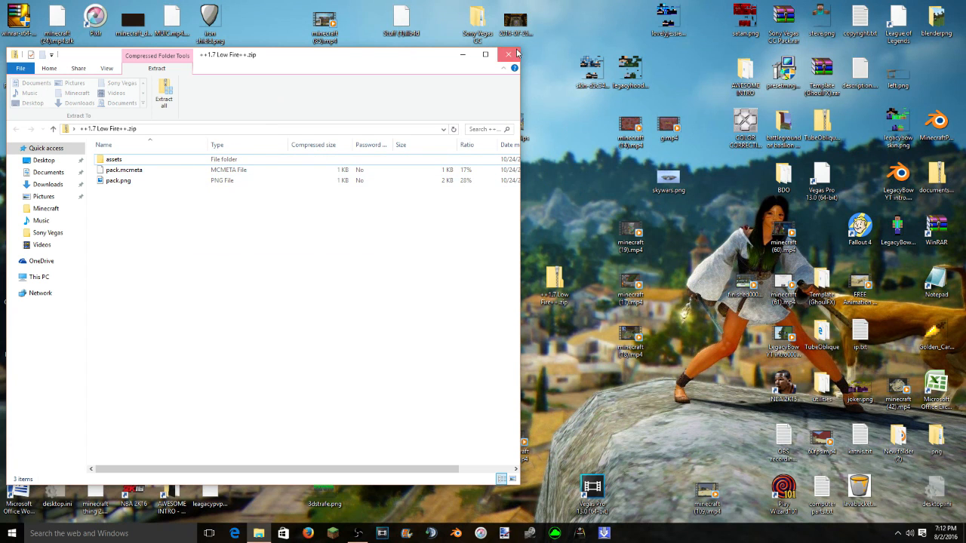
click(510, 54)
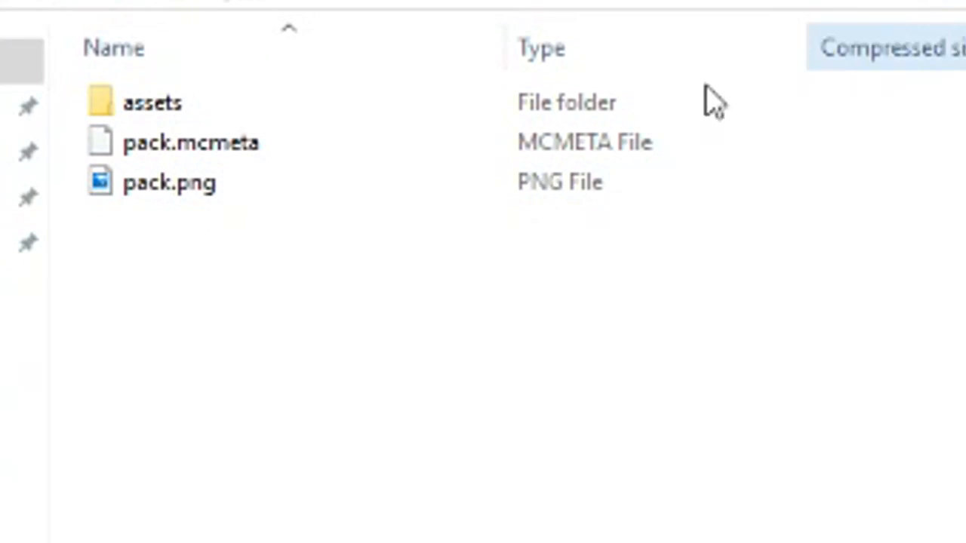
- Browse the pack into assets > minecraft > textures > items
double_click(151, 103)
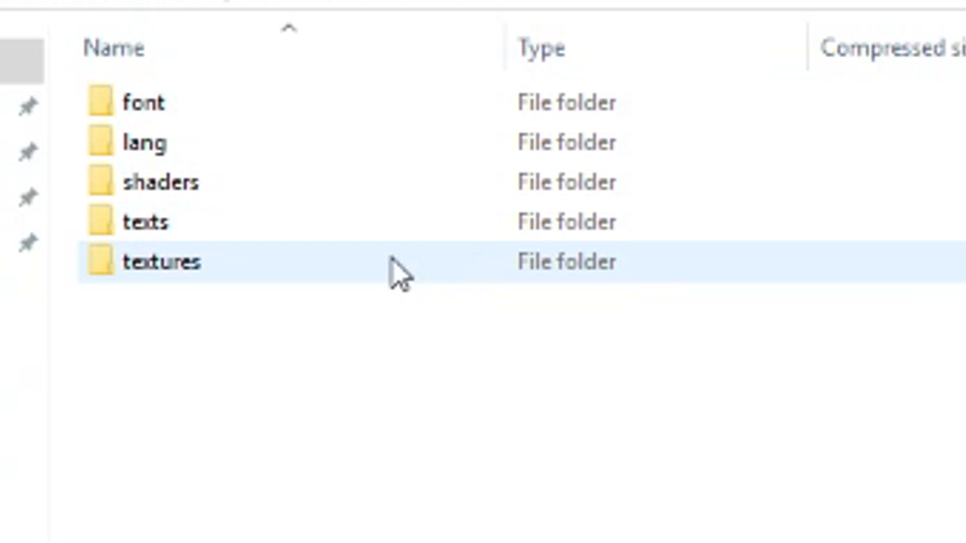
click(144, 103)
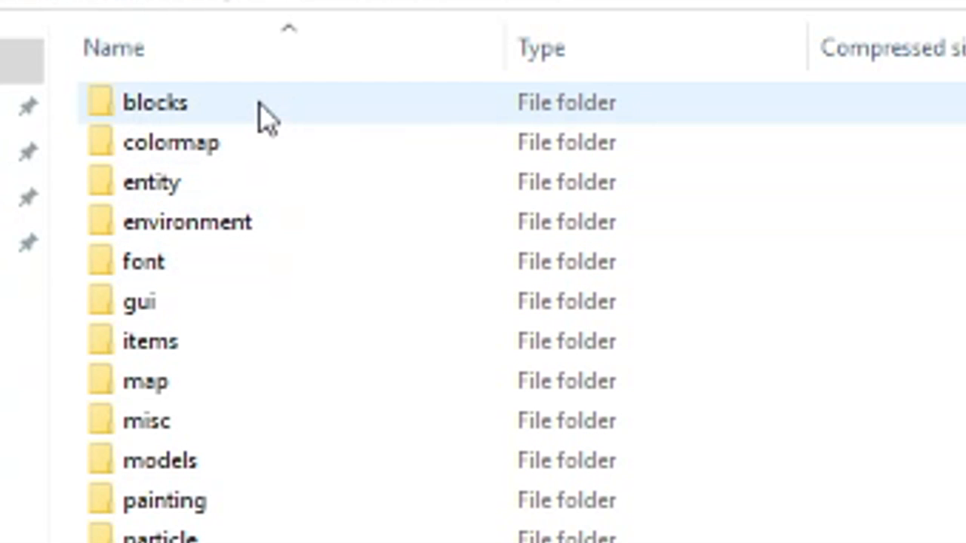
click(154, 181)
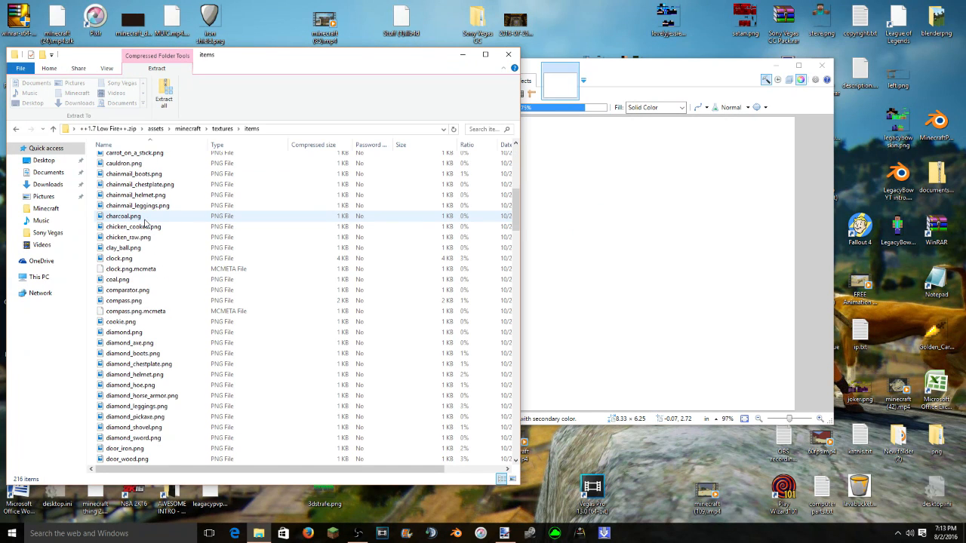
- Scroll the items folder to find diamond_sword.png for opening in paint.net
scroll(down, 3)
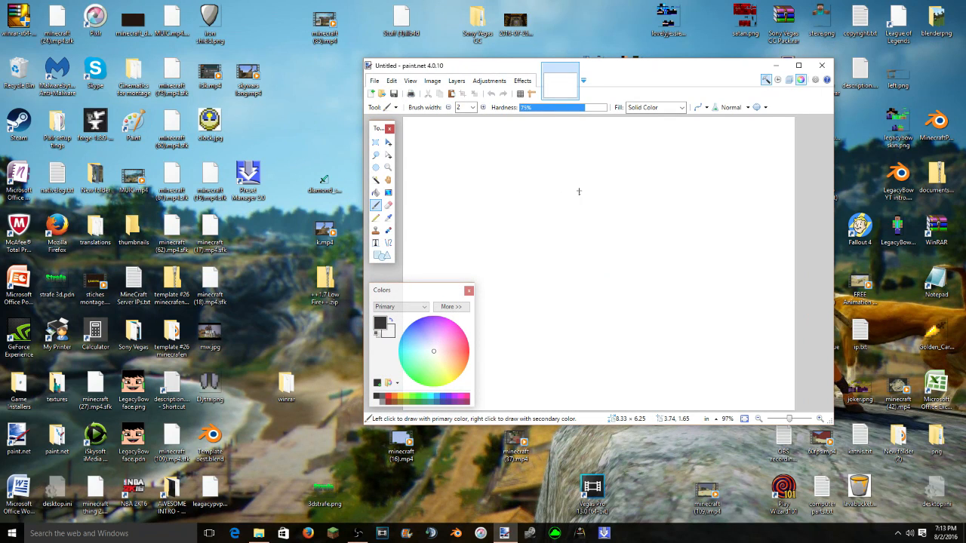
mouse_move(540, 245)
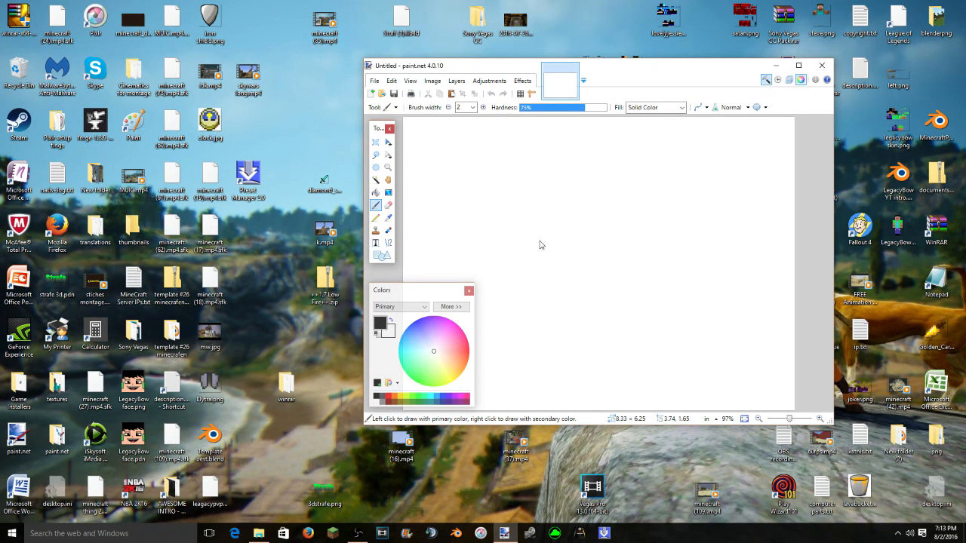
mouse_move(504, 156)
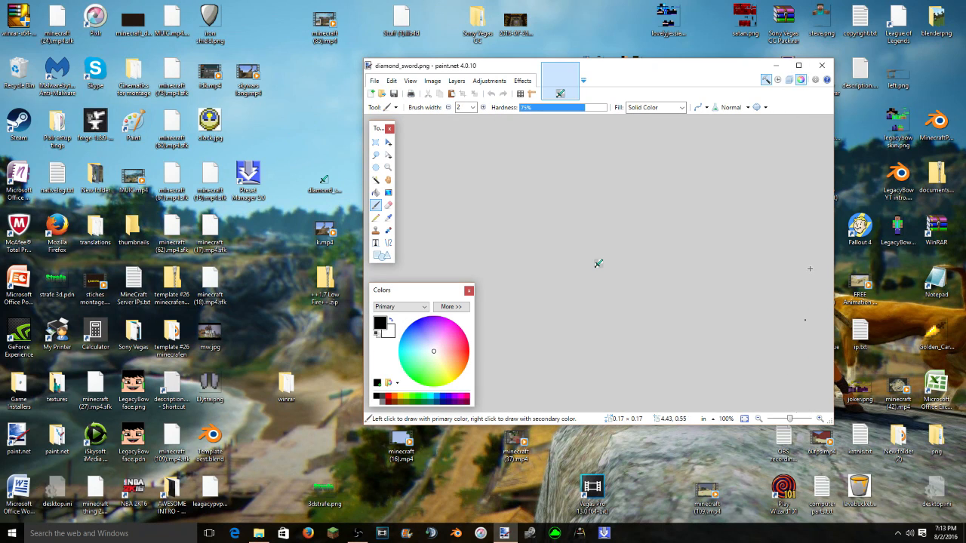
- Maximize paint.net and set bright green as primary colour and gray as secondary, with the pencil ready
click(798, 65)
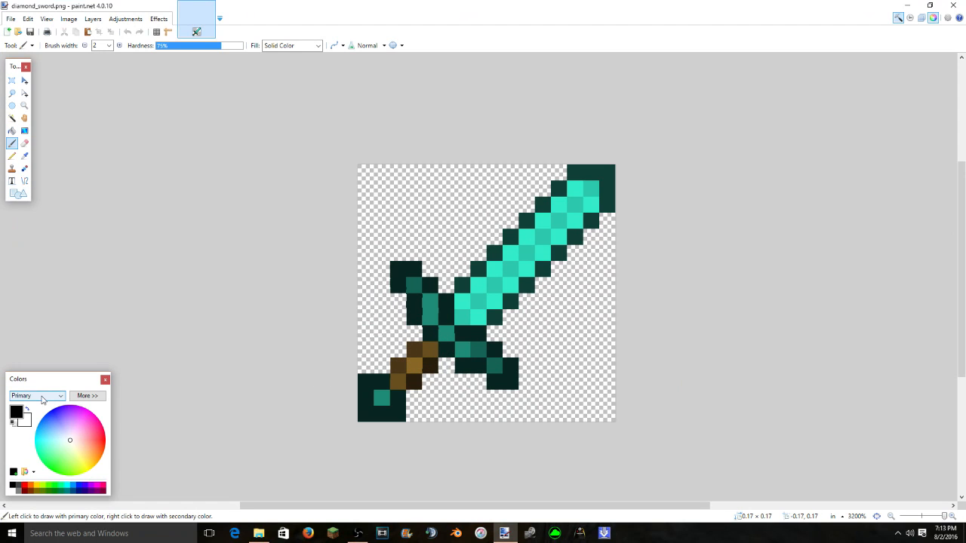
mouse_move(54, 468)
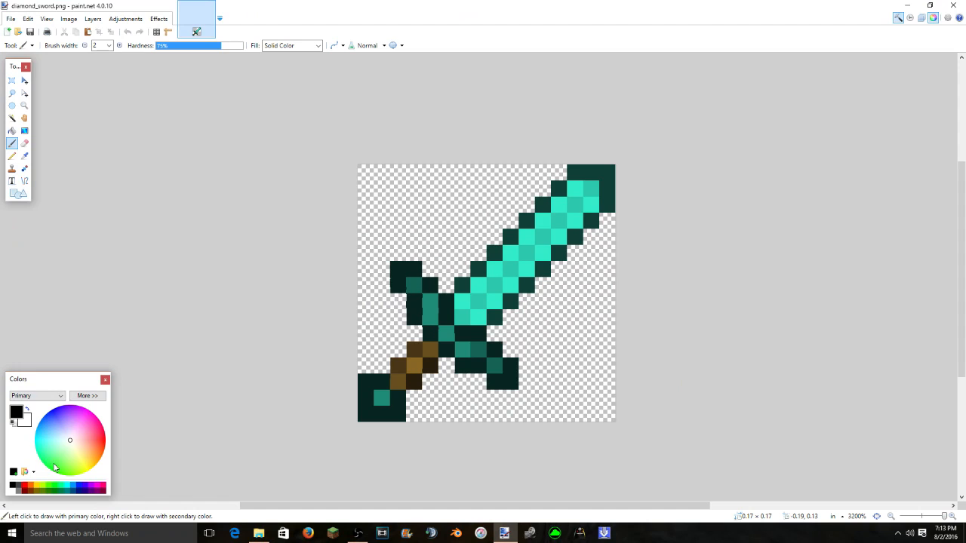
click(19, 489)
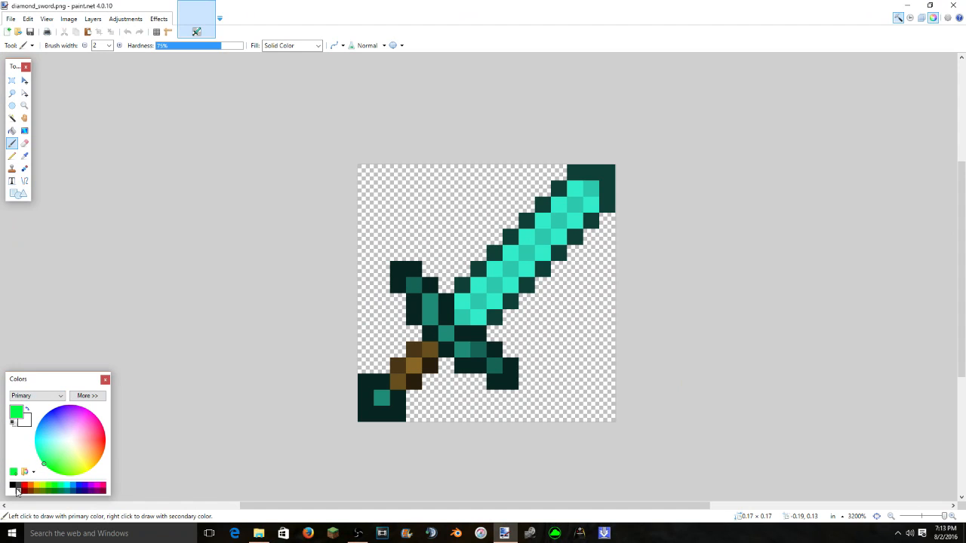
mouse_move(23, 493)
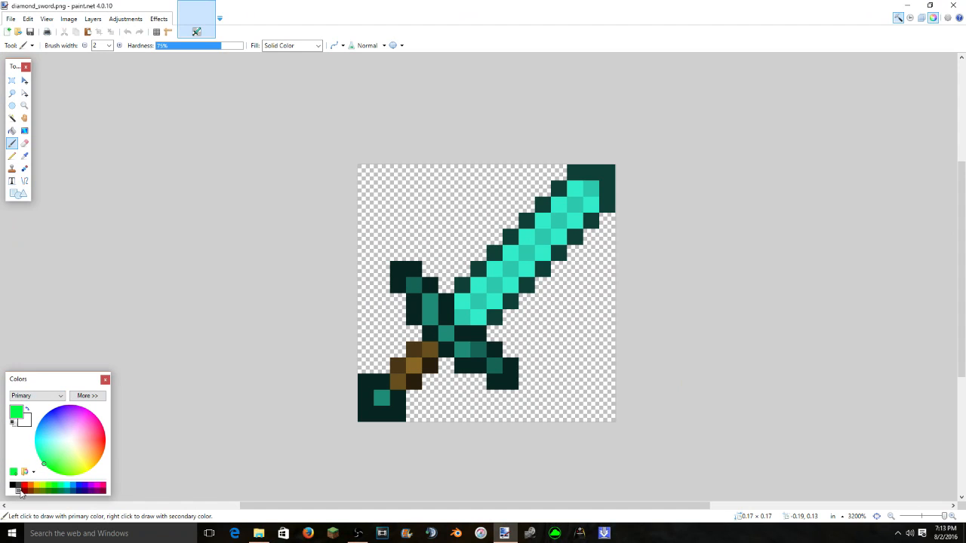
click(36, 396)
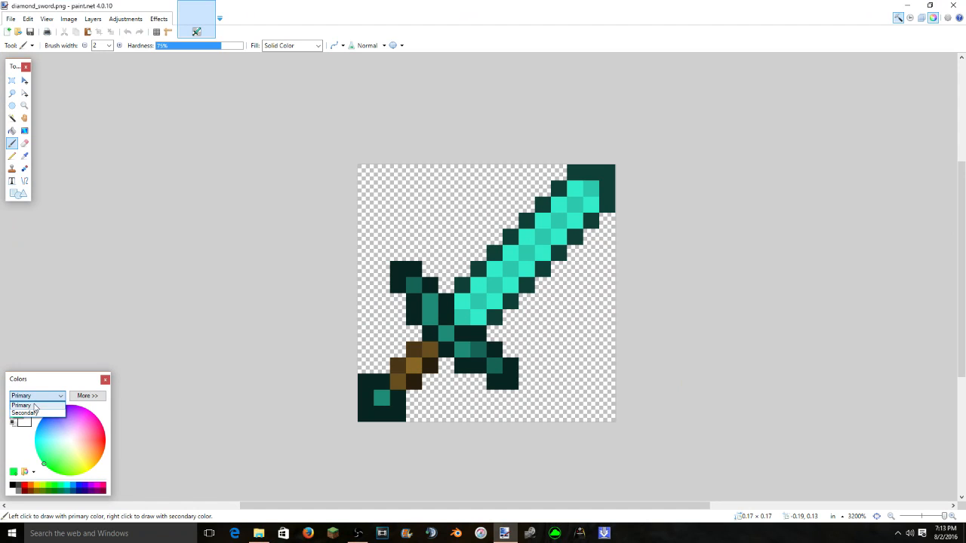
click(24, 413)
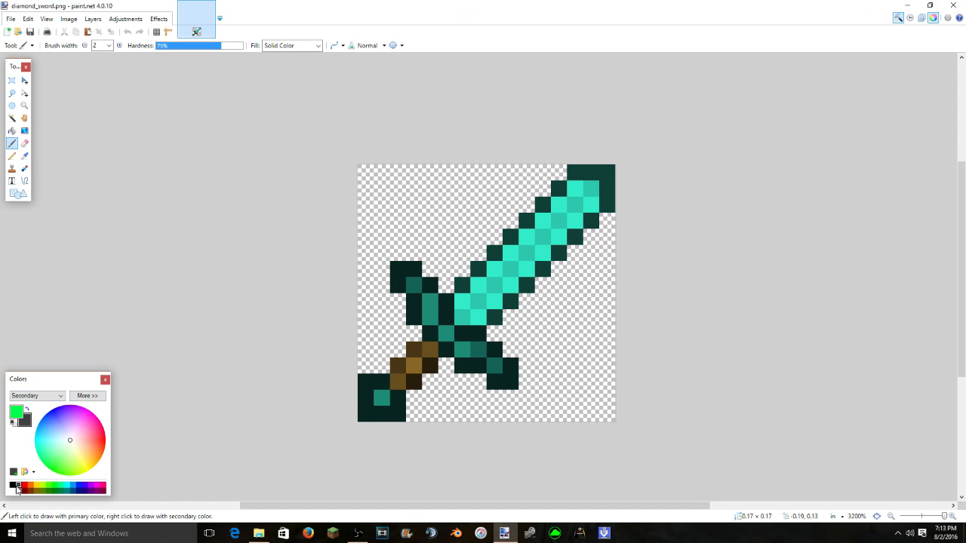
click(36, 395)
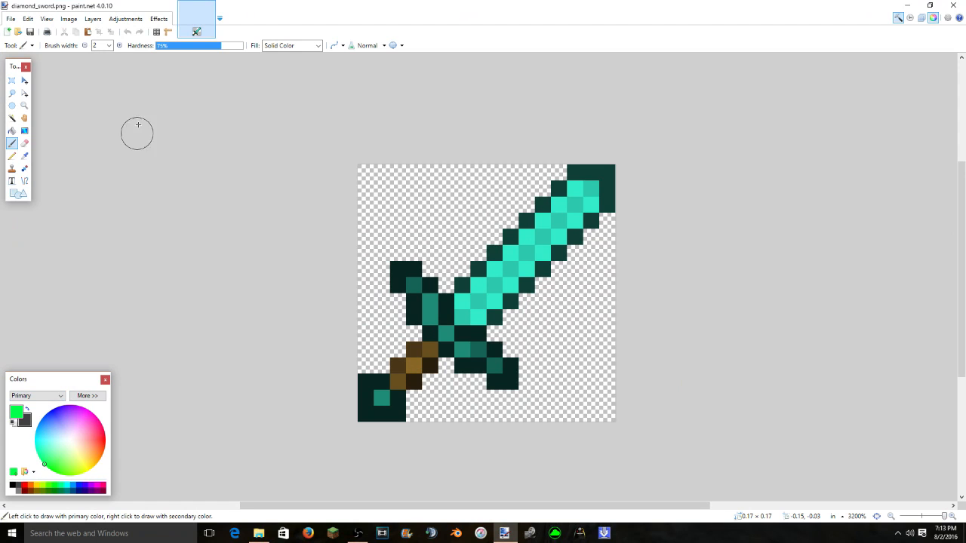
click(92, 18)
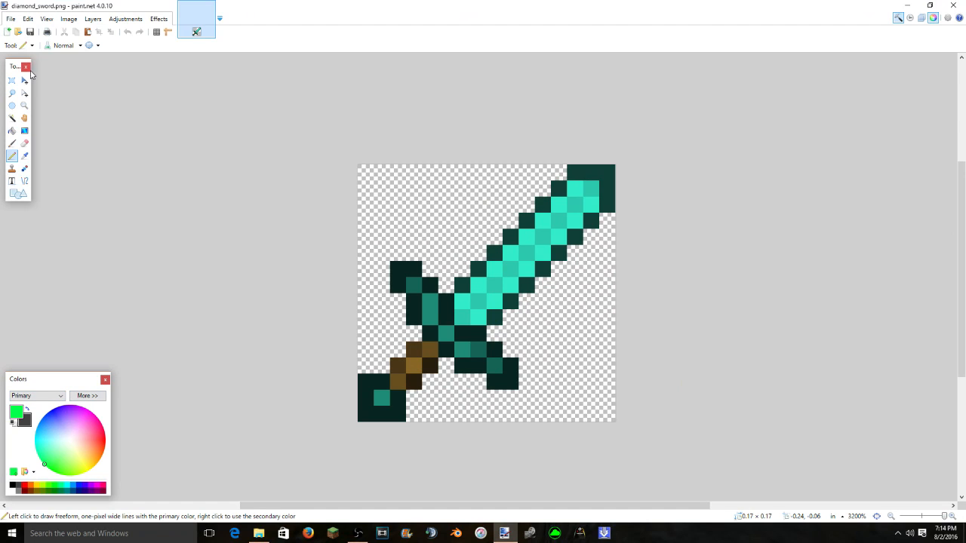
mouse_move(12, 121)
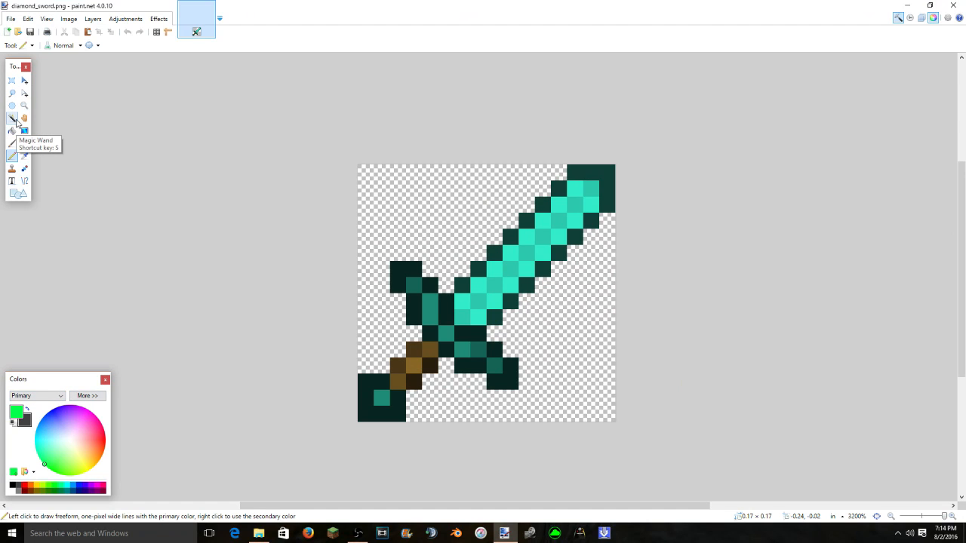
- Select the sword's cyan blade with the Magic Wand and ready the Gradient tool on the primary colour
click(11, 118)
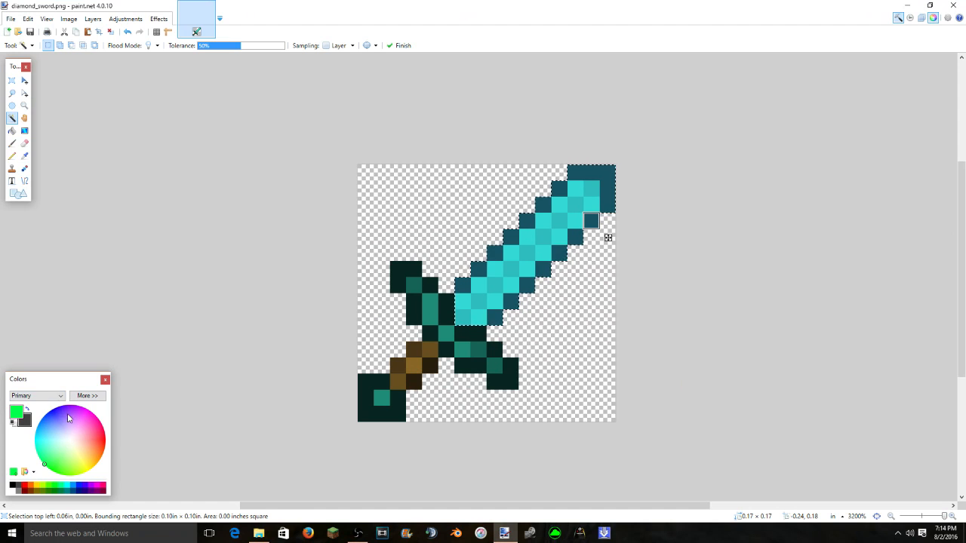
click(37, 395)
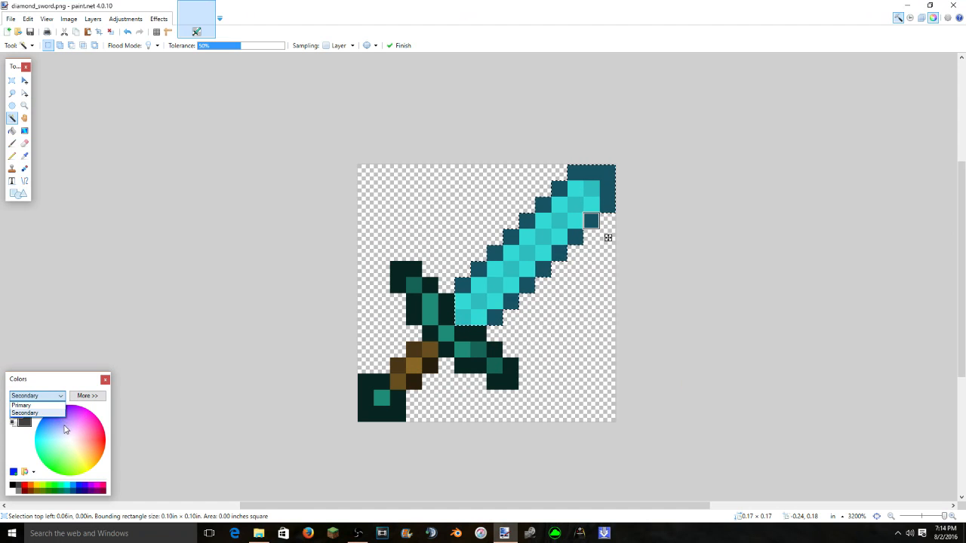
click(21, 404)
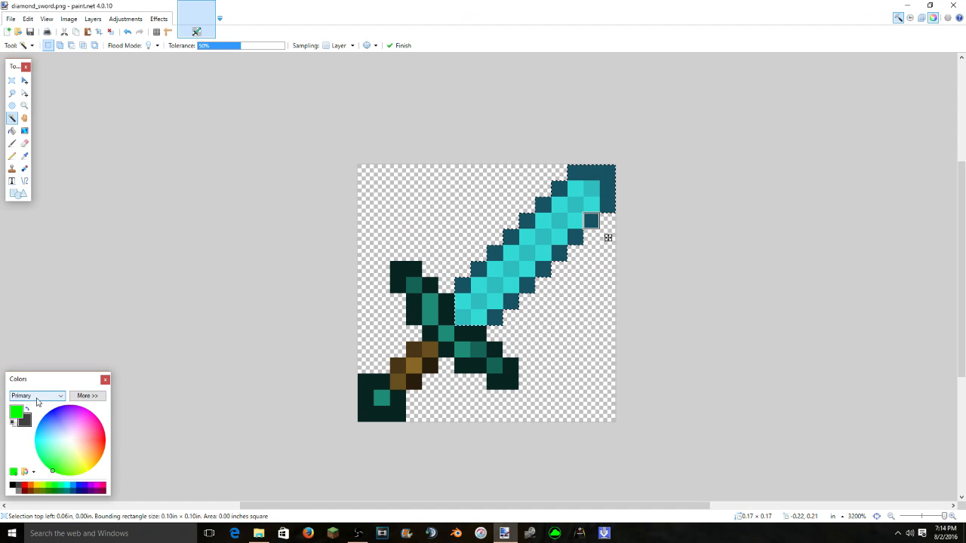
click(36, 395)
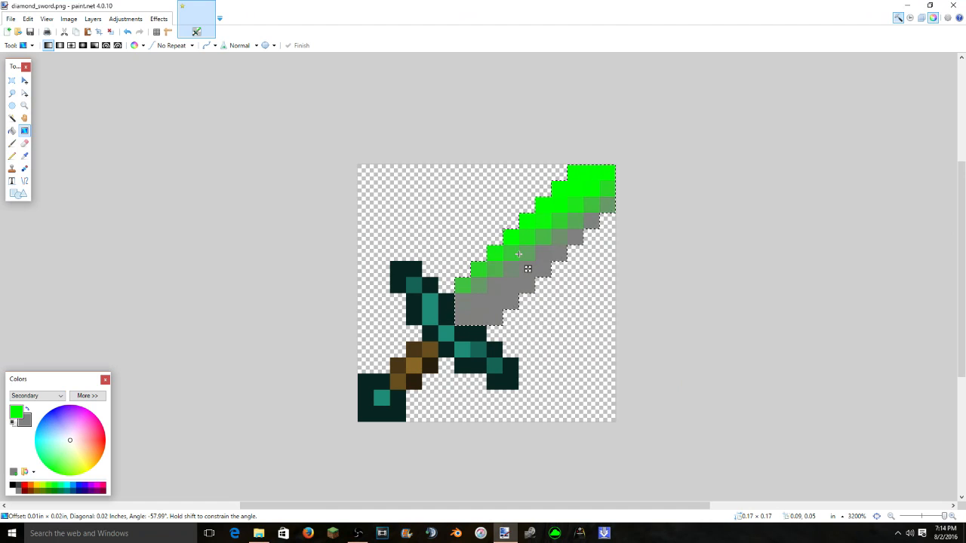
- Fill the selected blade with a green-to-gray gradient, redrawn so gray sits only at the tip
drag(516, 253, 535, 289)
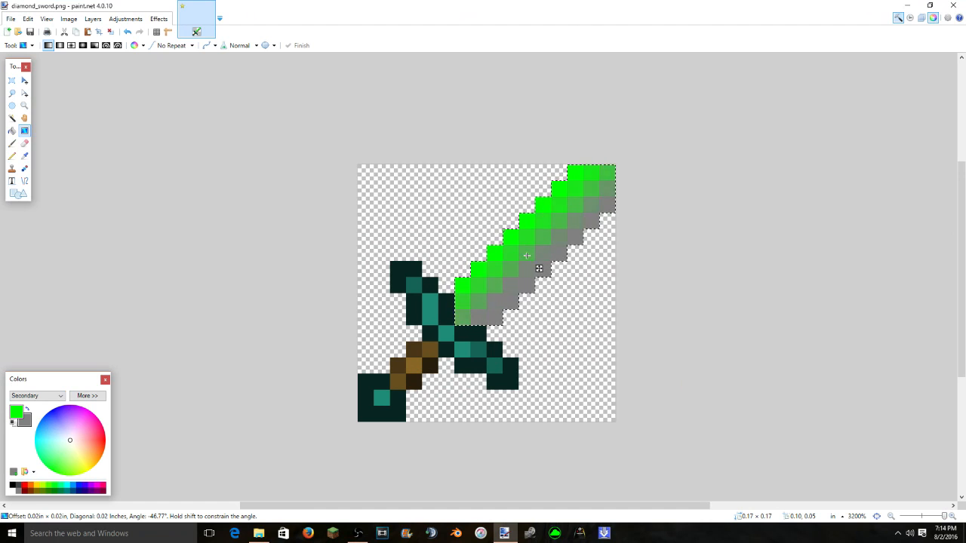
drag(525, 257, 531, 256)
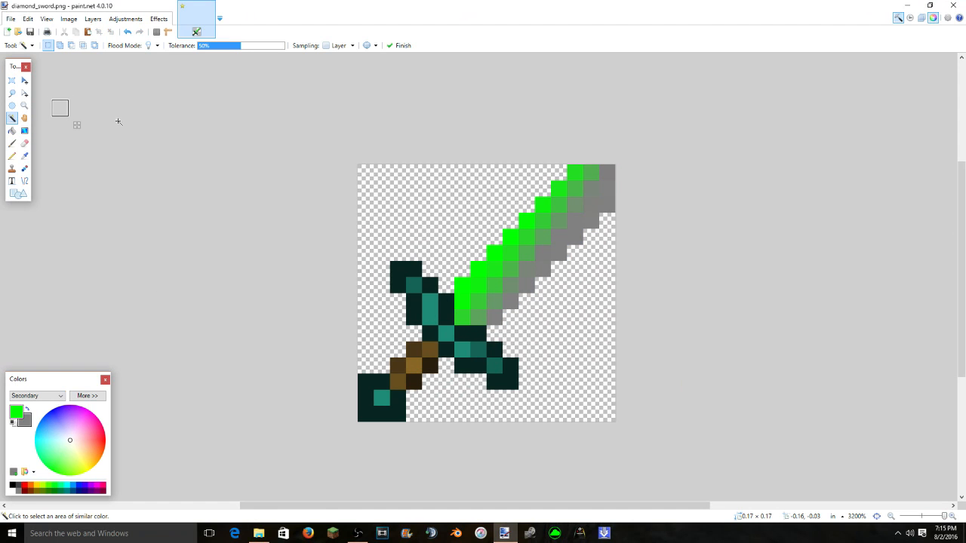
mouse_move(520, 82)
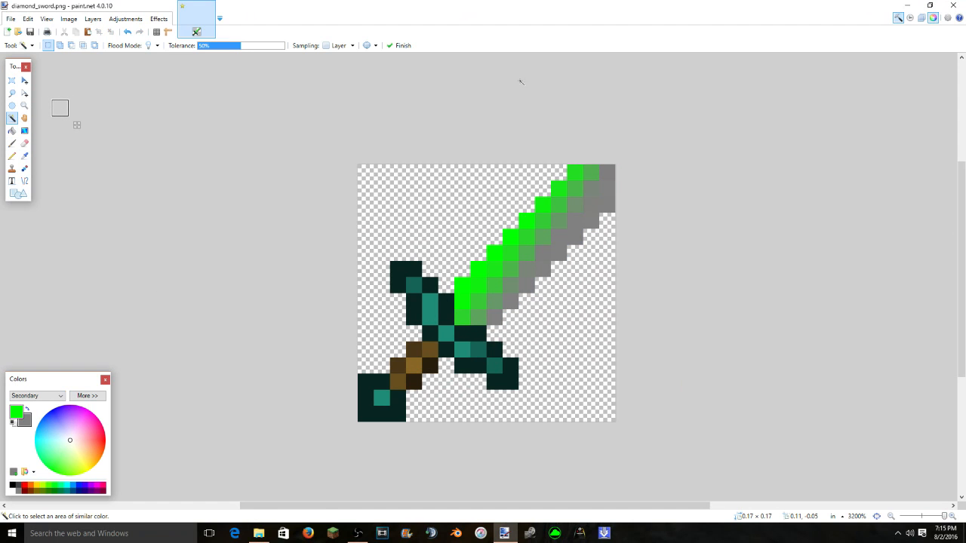
mouse_move(471, 239)
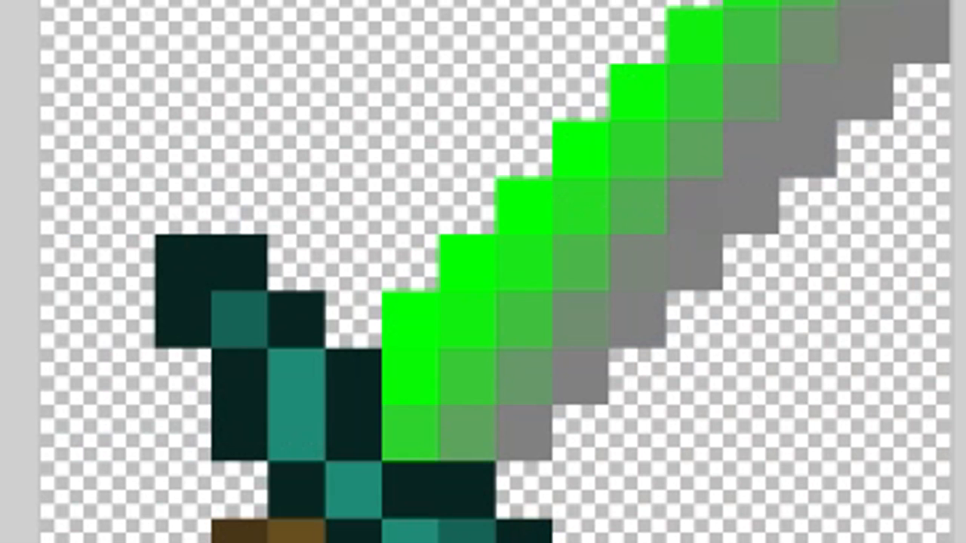
- Save the recoloured sword over diamond_sword.png on the Desktop with default PNG settings
click(9, 19)
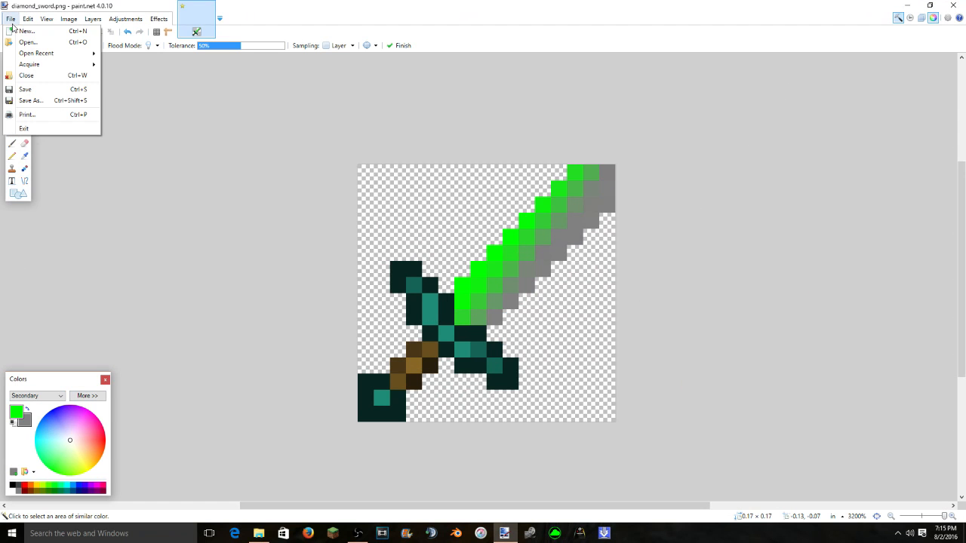
click(31, 100)
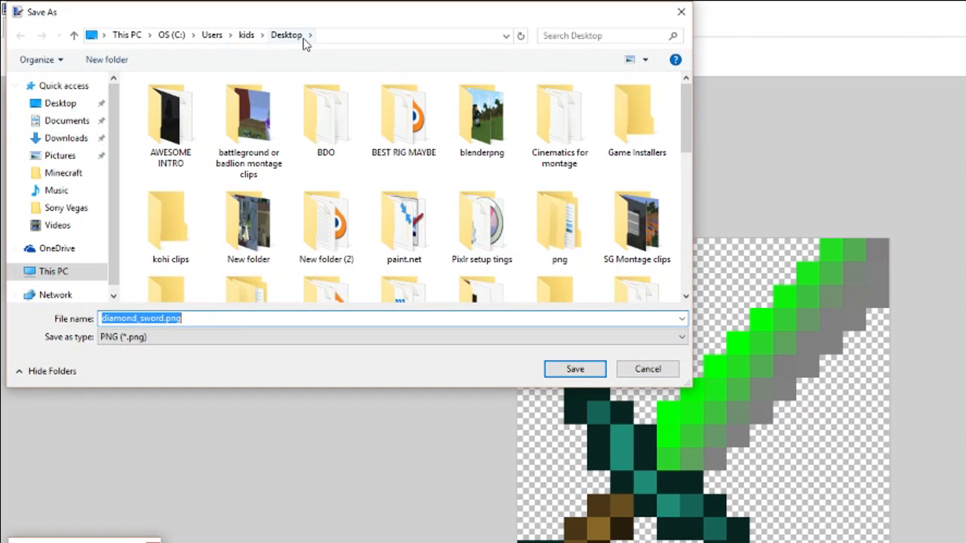
mouse_move(583, 374)
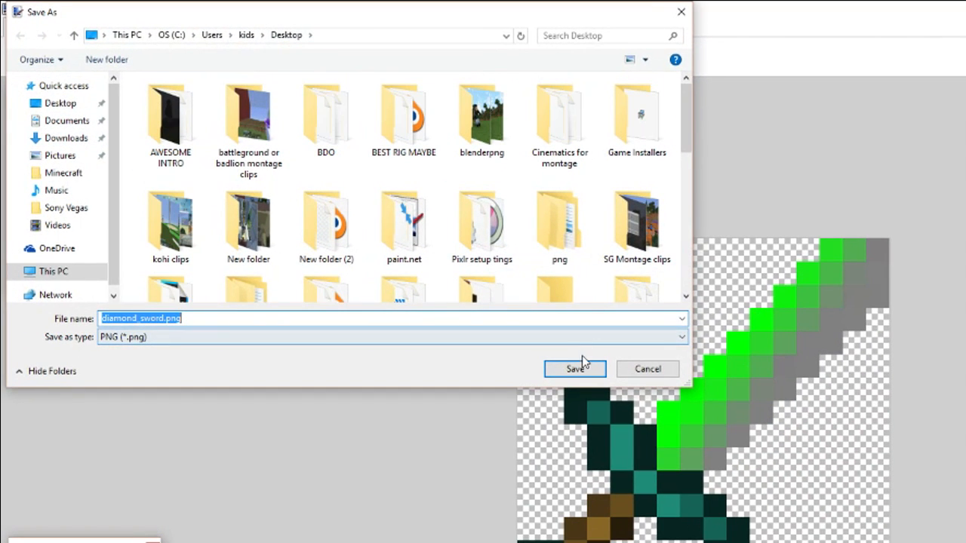
click(573, 368)
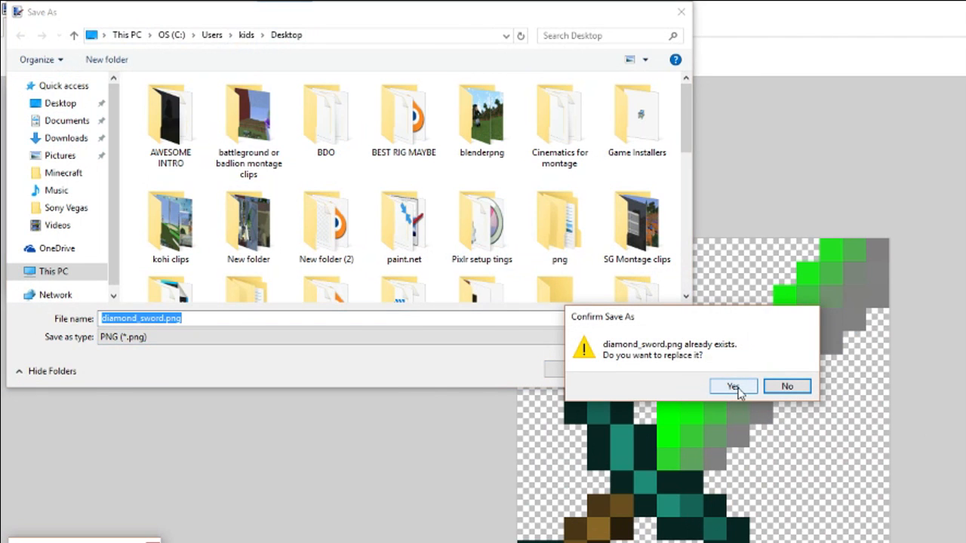
click(734, 386)
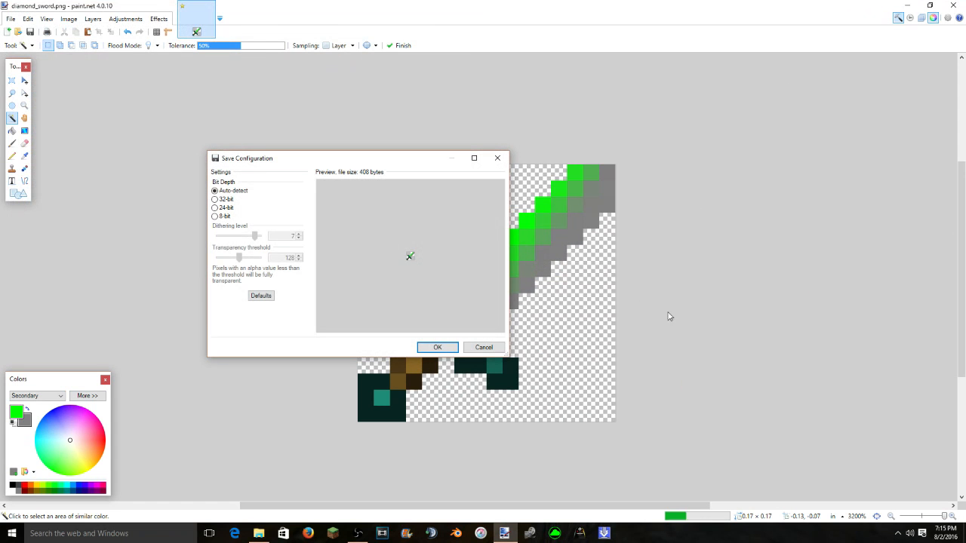
click(437, 348)
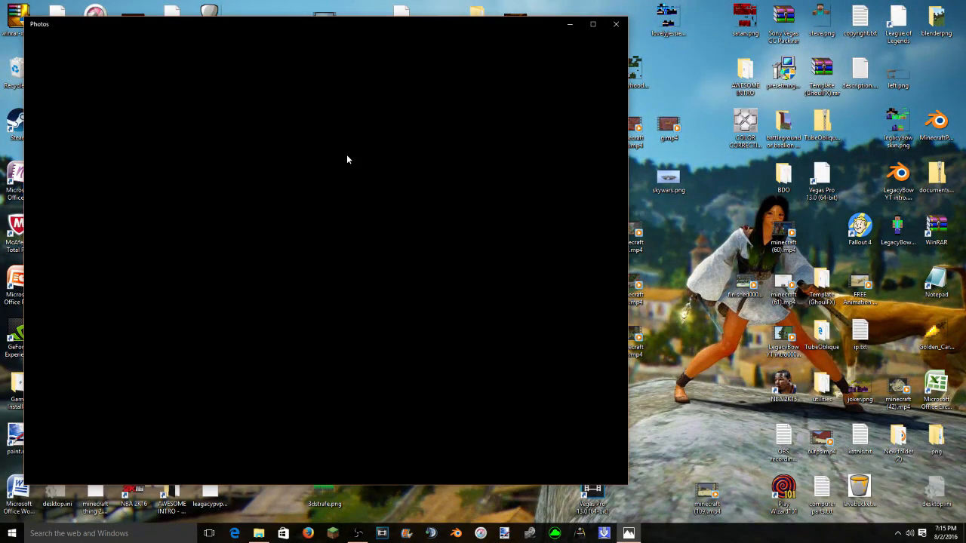
- Close the Photos preview and replace the pack's items diamond_sword.png with the edited file
click(615, 24)
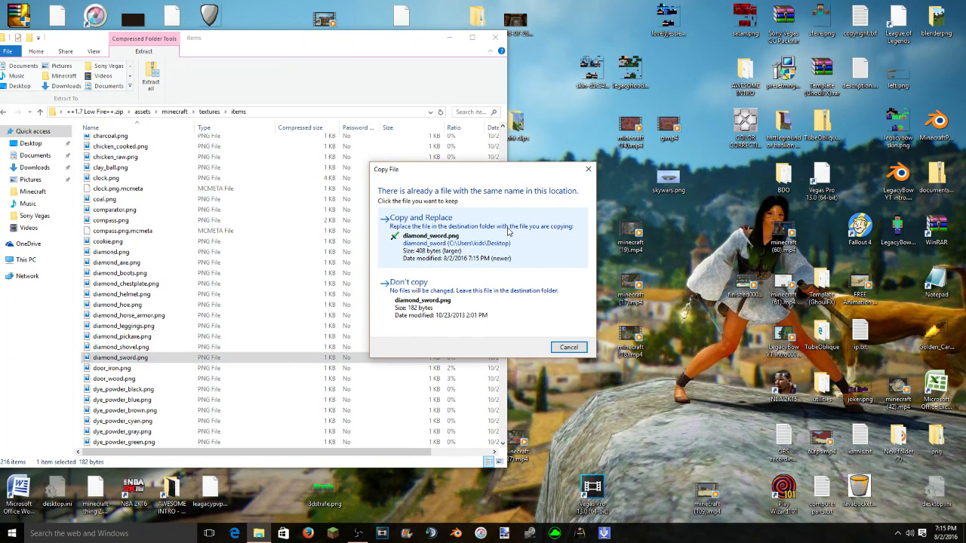
click(420, 217)
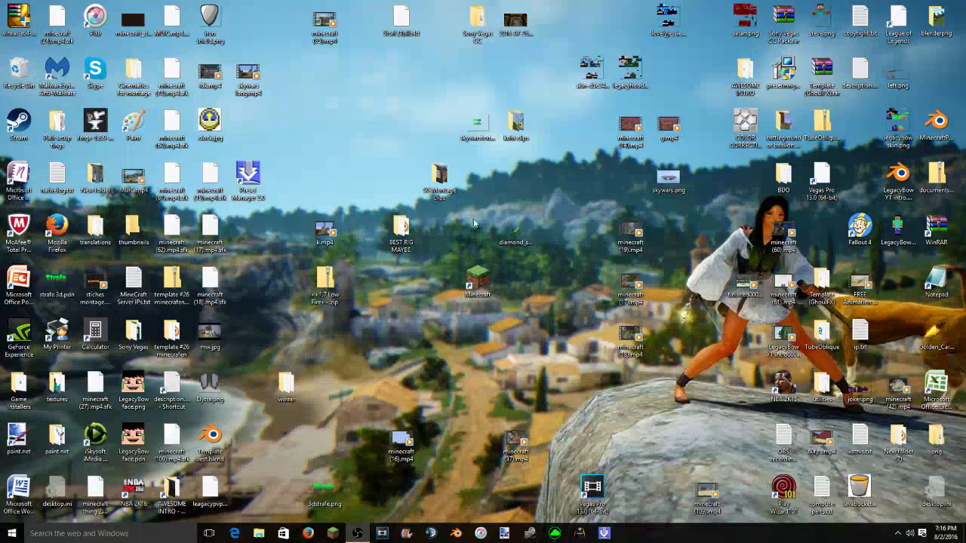
mouse_move(474, 279)
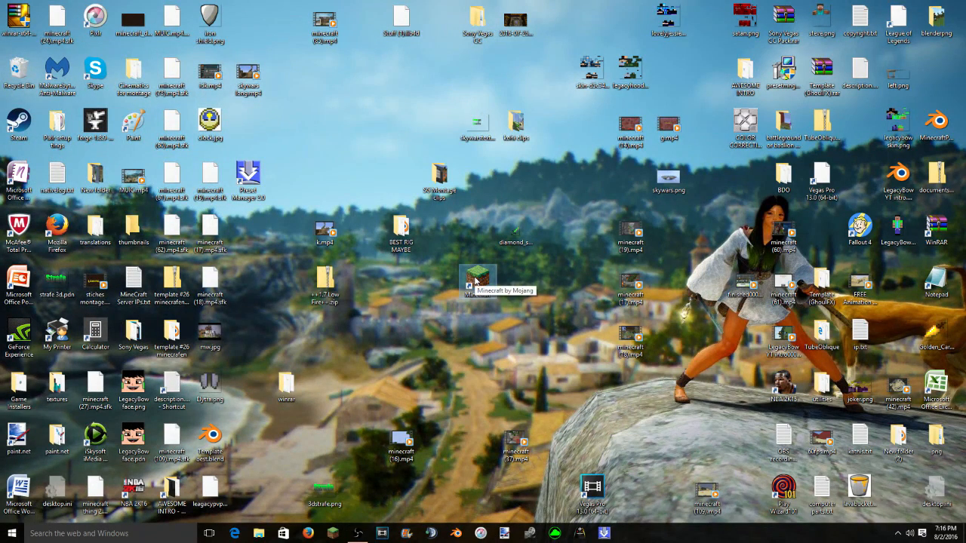
- Start the Minecraft Launcher from the desktop and launch the LabyMod 1.8.8 profile
double_click(474, 278)
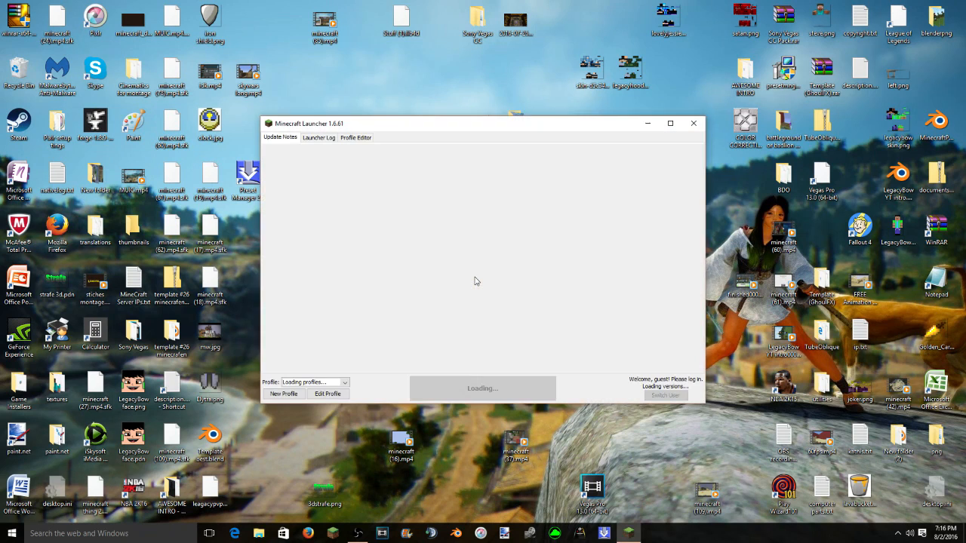
mouse_move(492, 388)
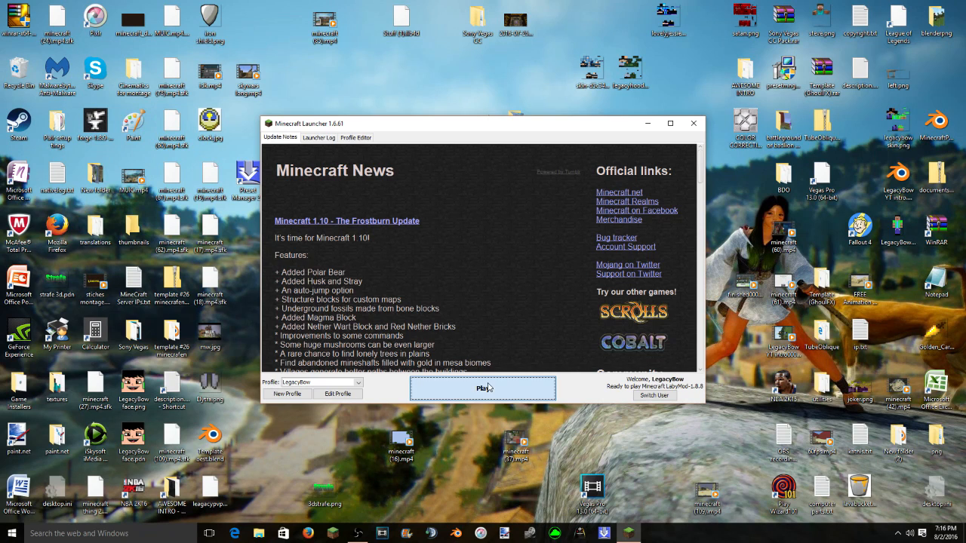
click(483, 388)
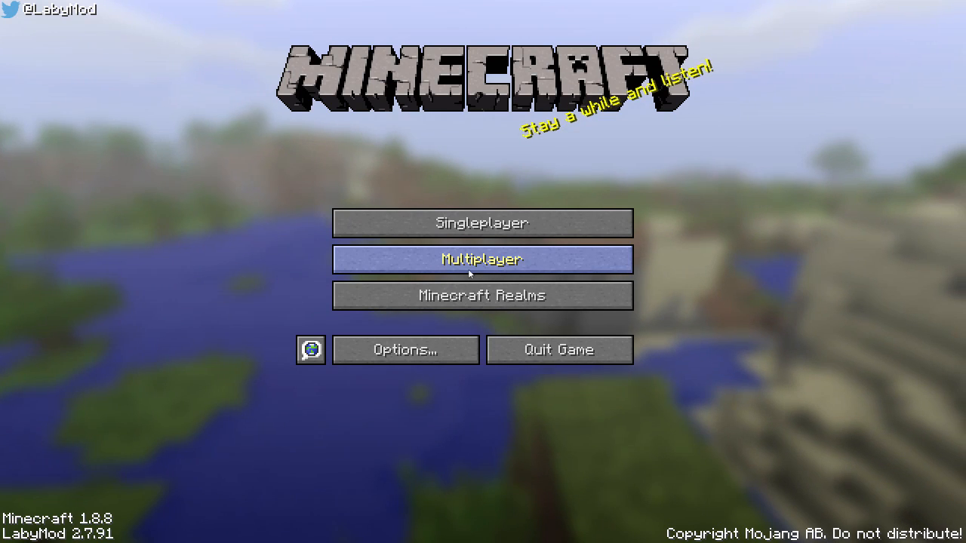
- Return to the main menu and activate the orange.zip resource pack from the available list
click(481, 223)
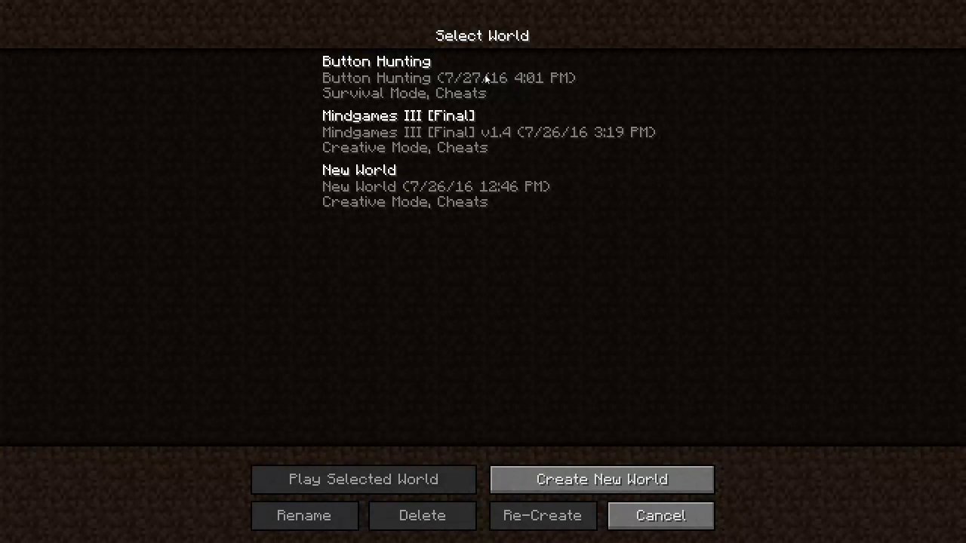
click(659, 516)
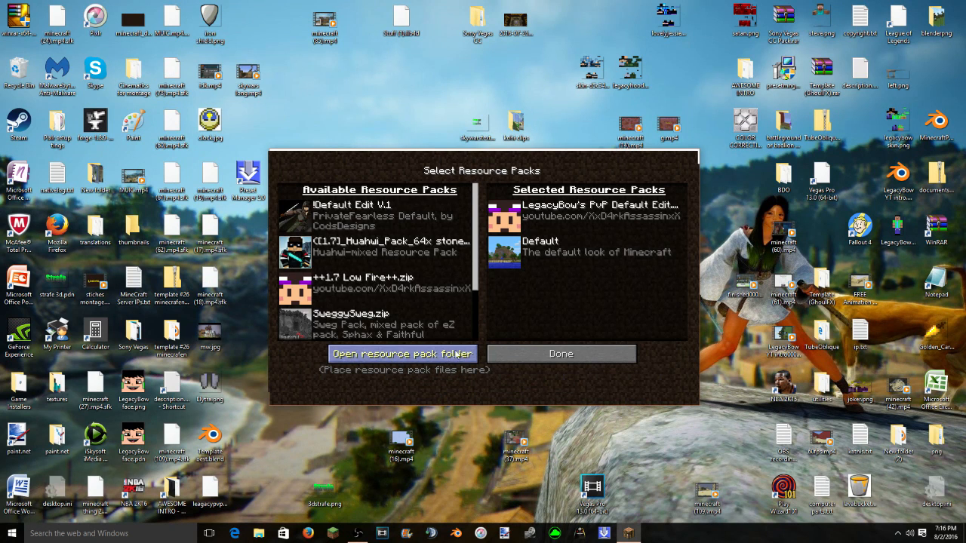
click(402, 353)
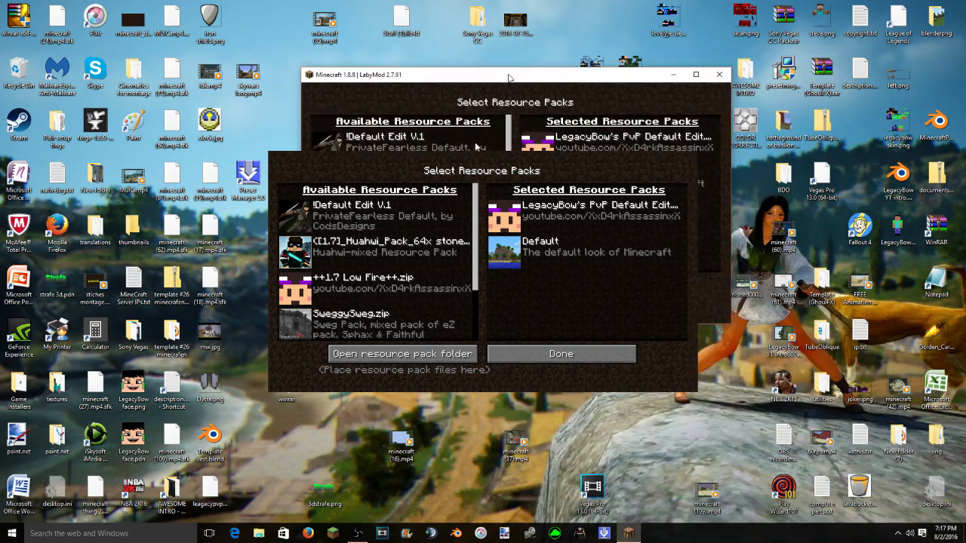
scroll(down, 3)
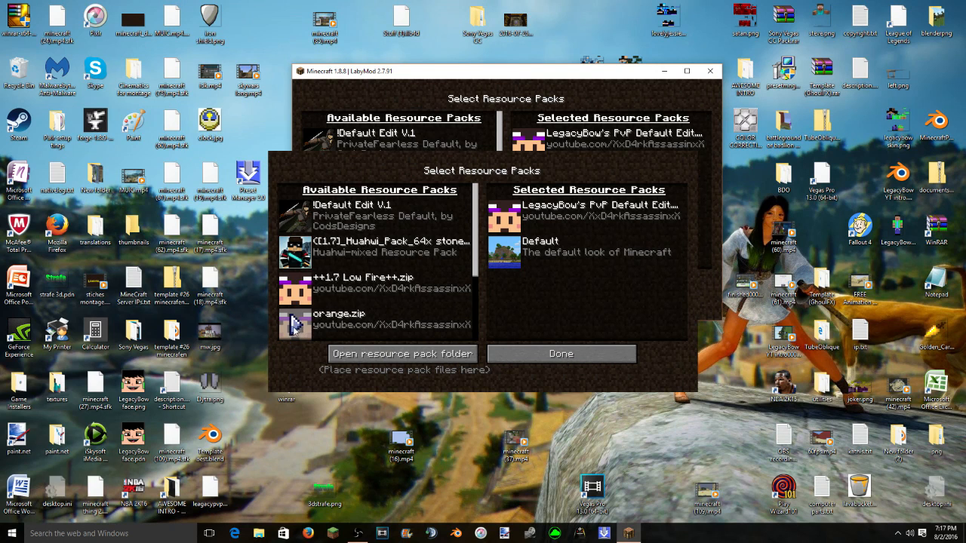
click(294, 320)
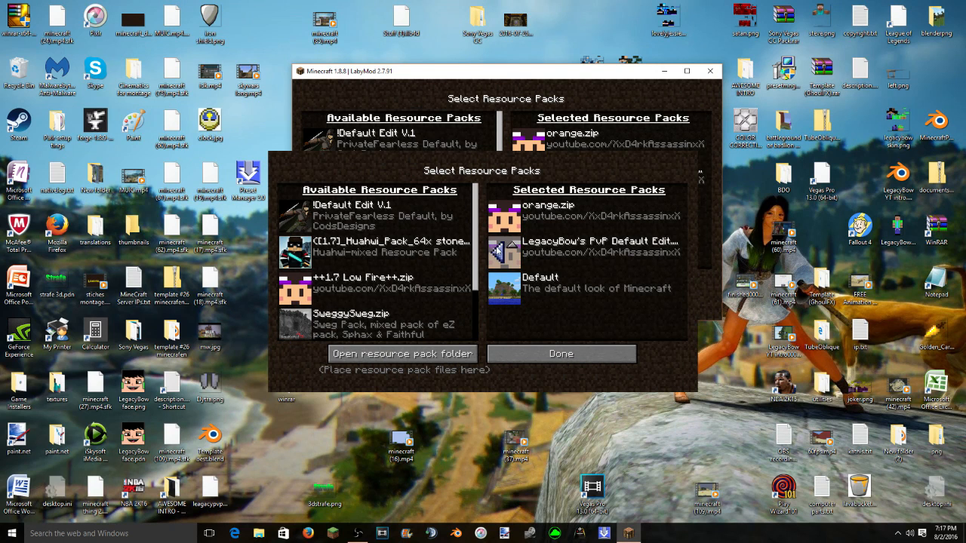
- Confirm the resource packs, leave Options and show the singleplayer world list
click(562, 353)
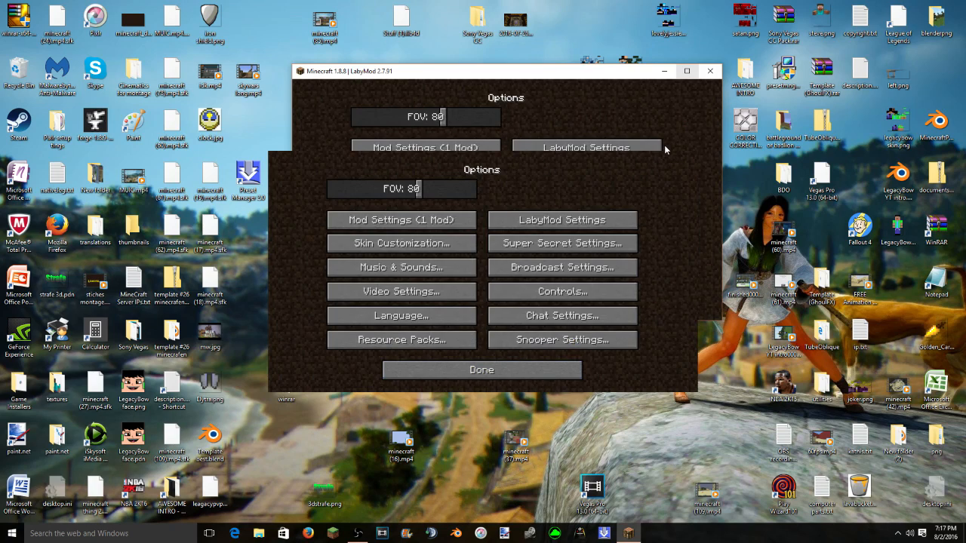
click(694, 71)
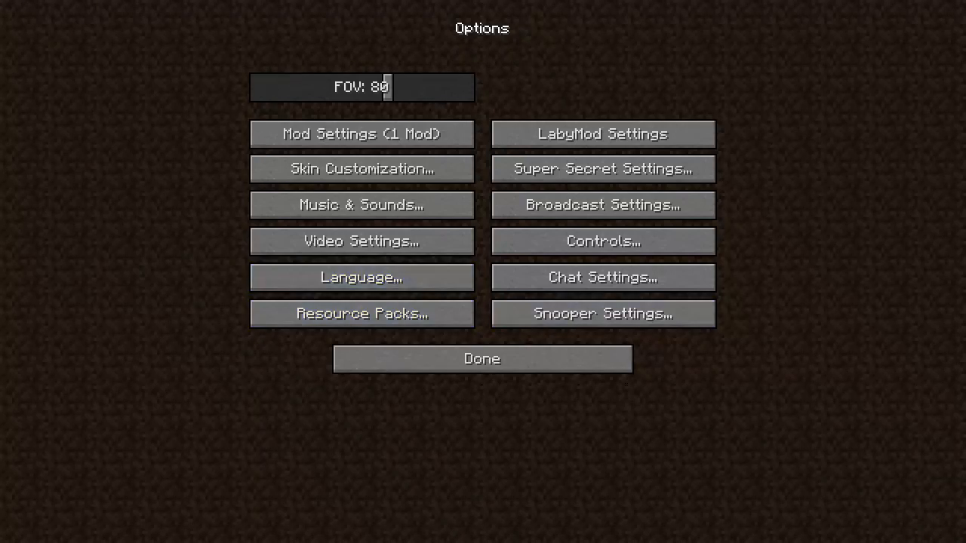
click(480, 359)
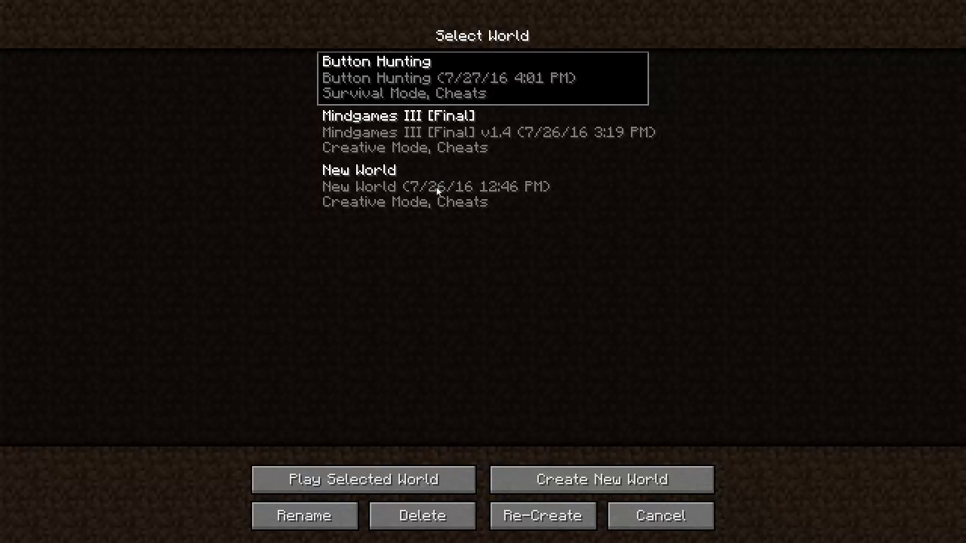
- Play the Button Hunting world and view the recoloured sword in third person, then first person
click(357, 477)
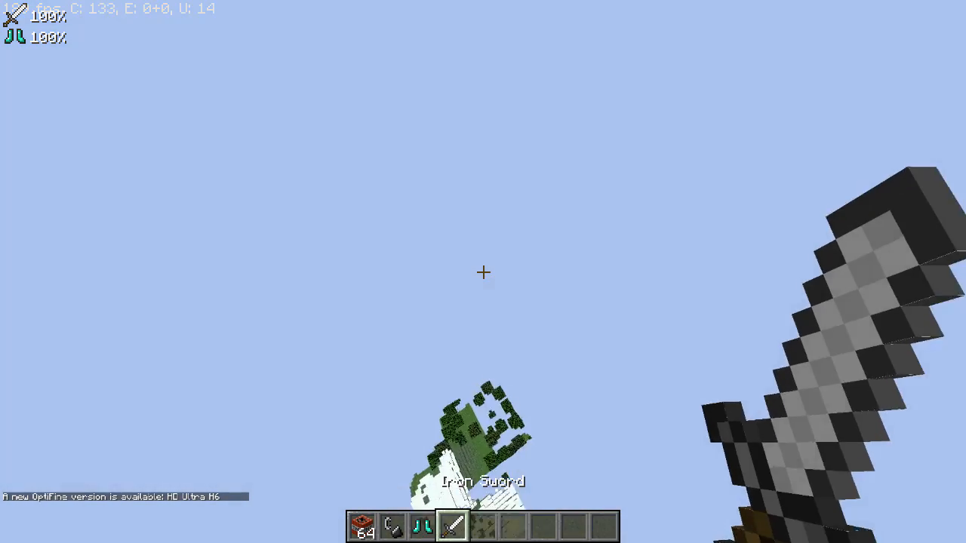
key(e)
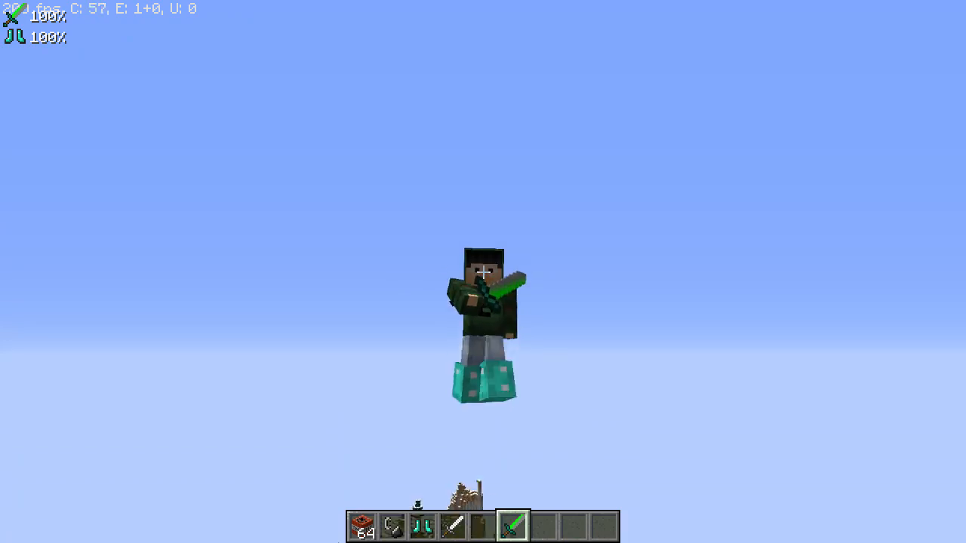
key(e)
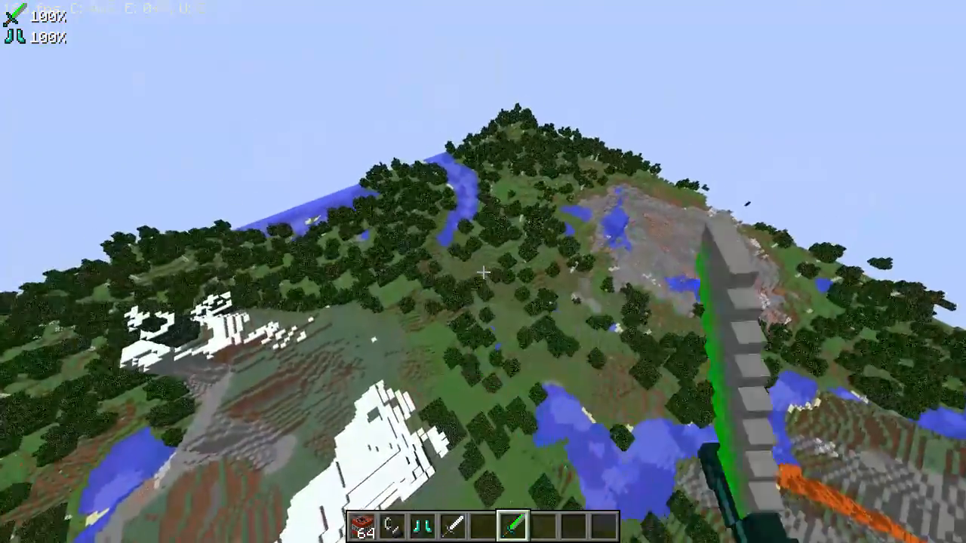
mouse_move(483, 271)
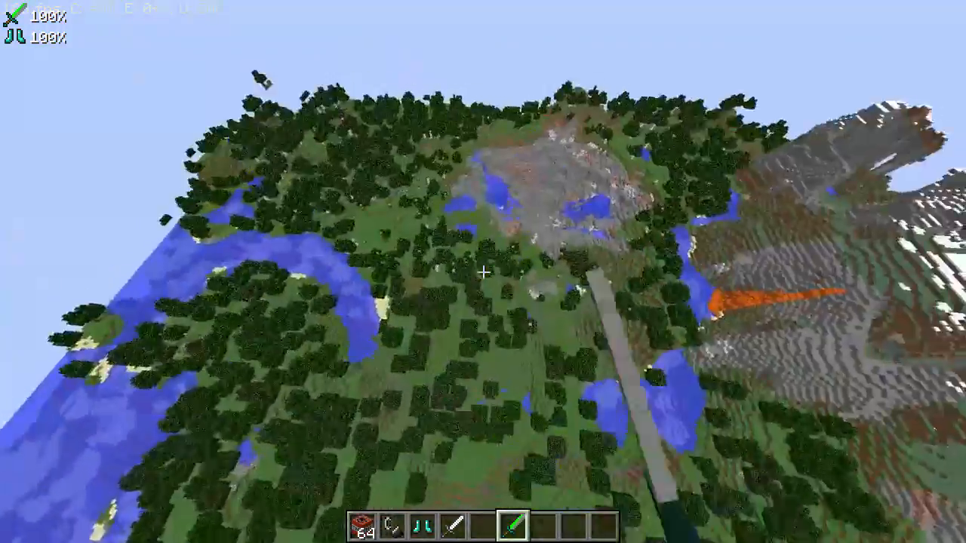